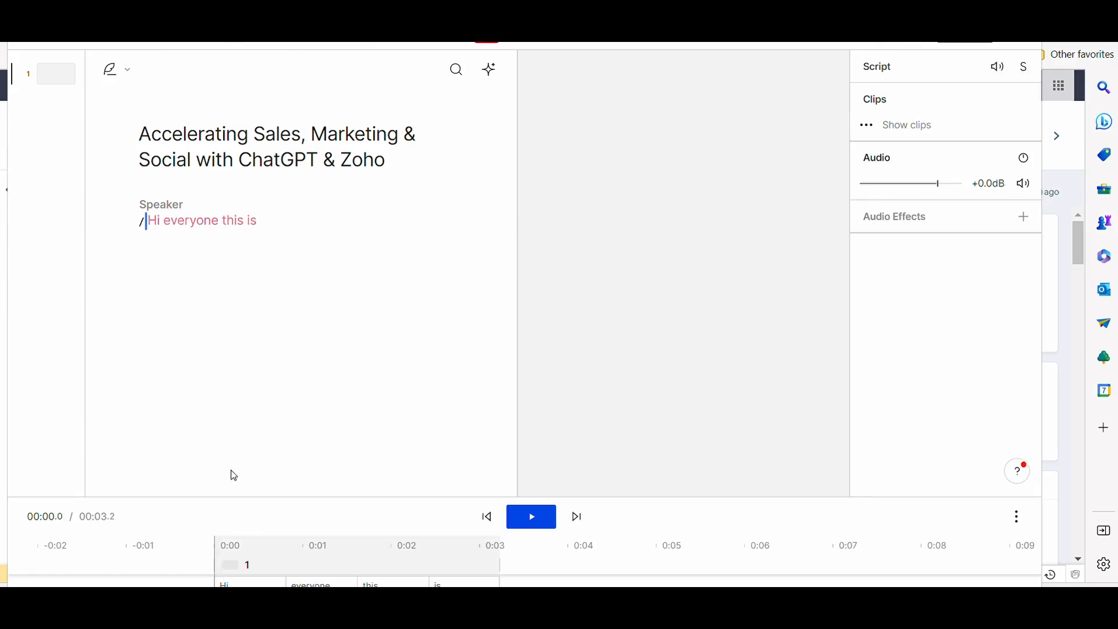
- Open the #CRMExpertGPT bot conversation from the Channels list in Zoho Cliq
{"action": "left_click", "coordinate": [109, 68]}
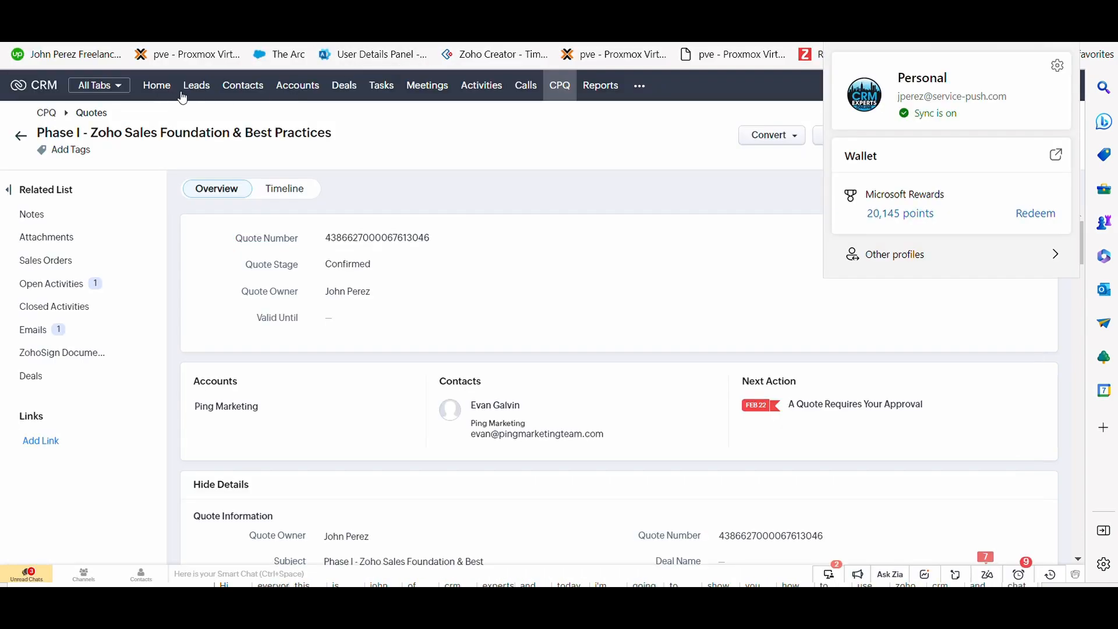
{"action": "mouse_move", "coordinate": [343, 131]}
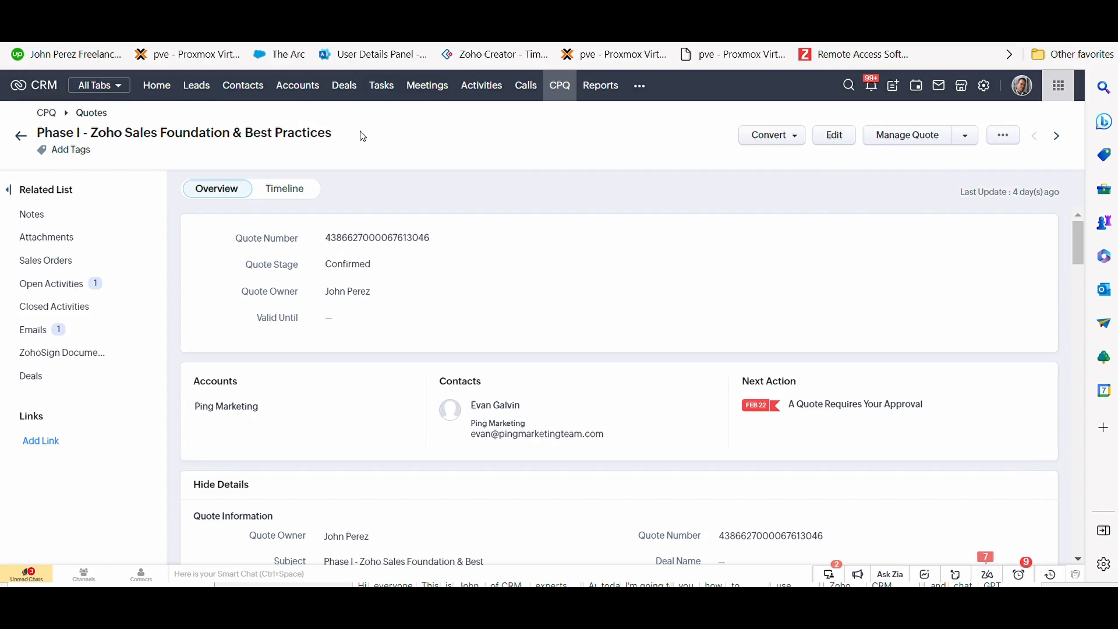
{"action": "mouse_move", "coordinate": [521, 116]}
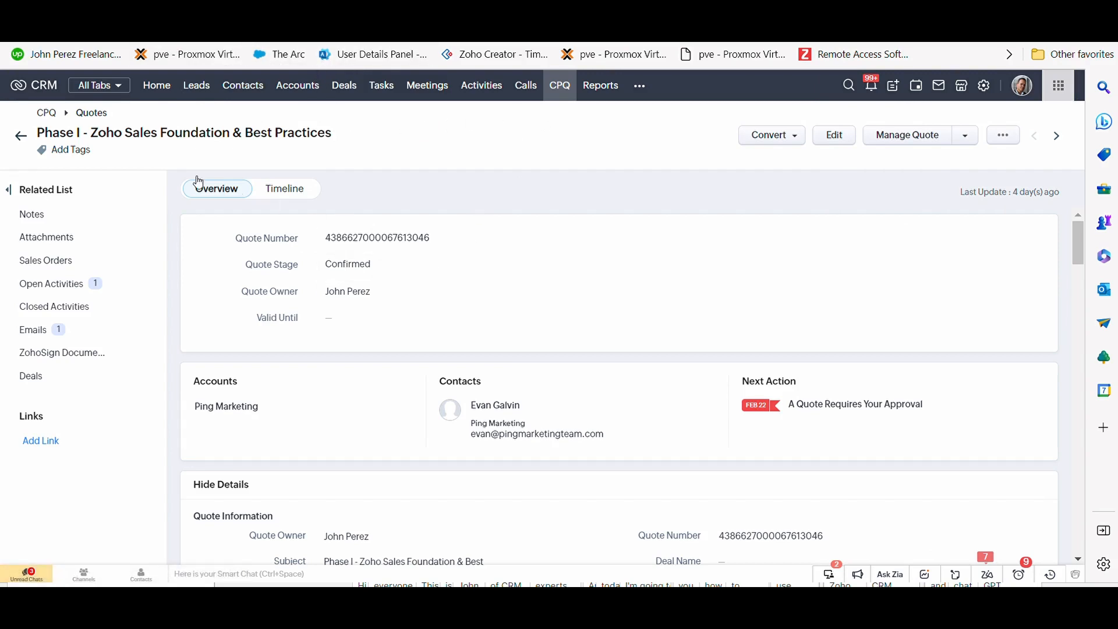
{"action": "mouse_move", "coordinate": [350, 285]}
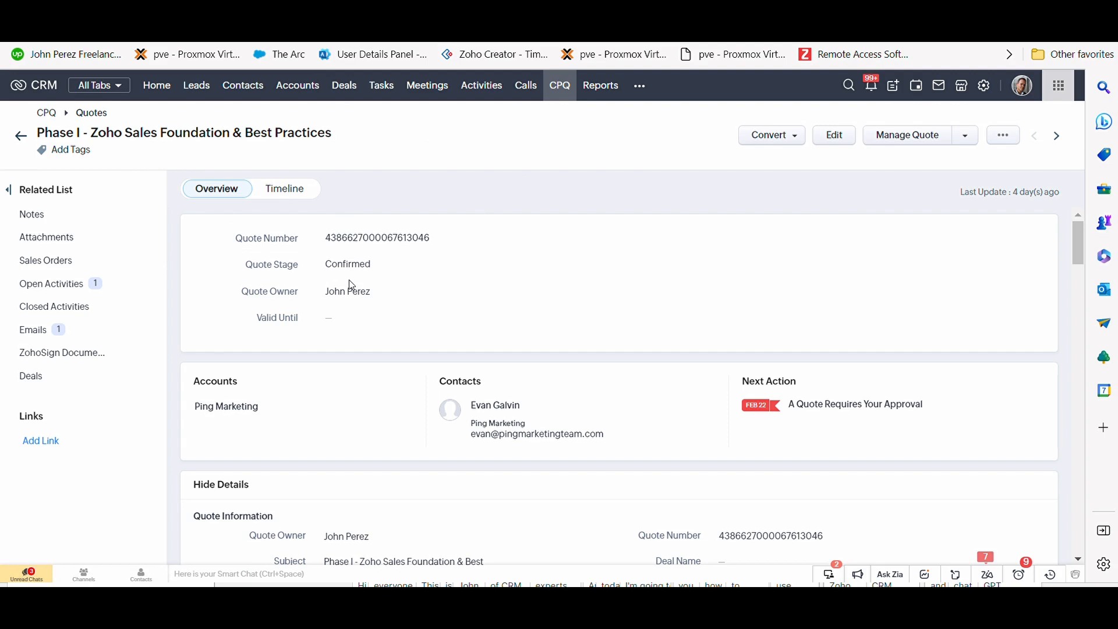
{"action": "scroll", "scroll_direction": "down", "scroll_amount": 3}
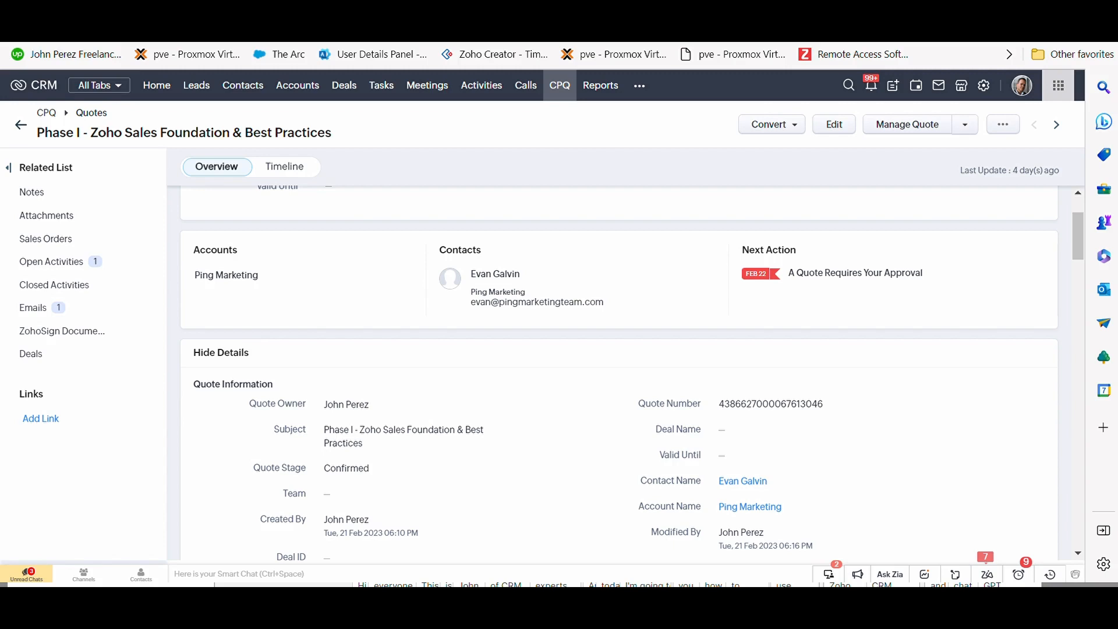
{"action": "mouse_move", "coordinate": [398, 390]}
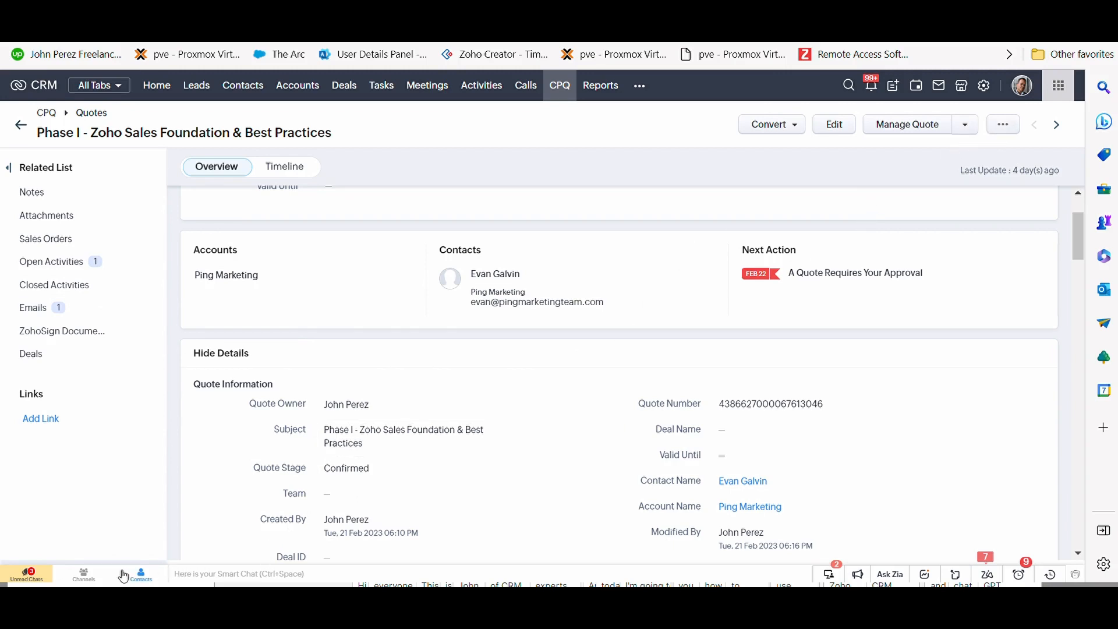
{"action": "left_click", "coordinate": [84, 575]}
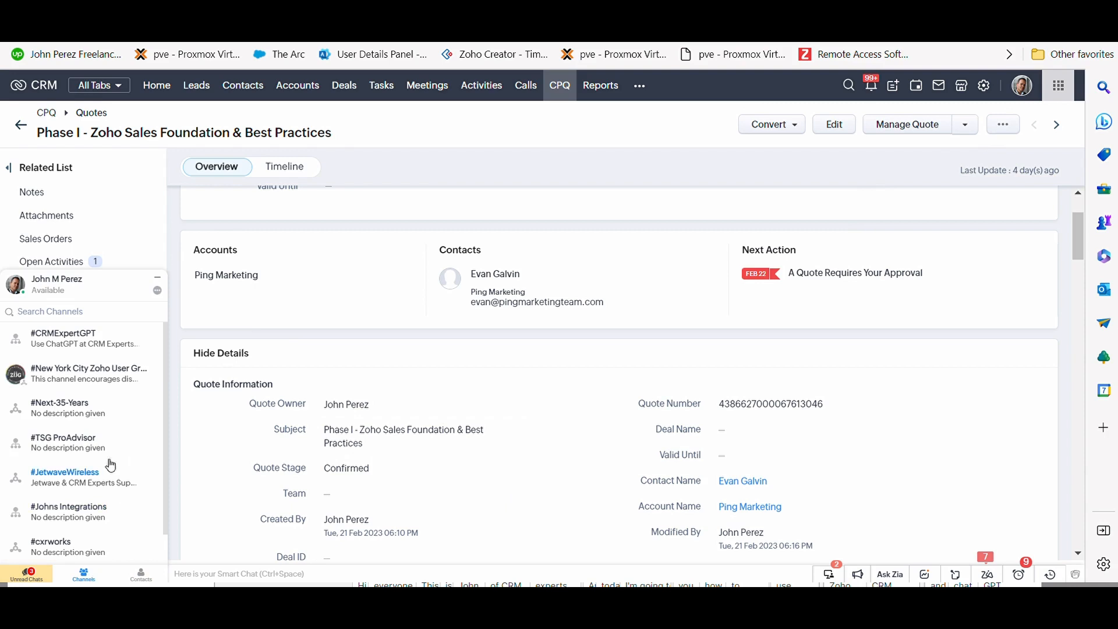
{"action": "left_click", "coordinate": [63, 333]}
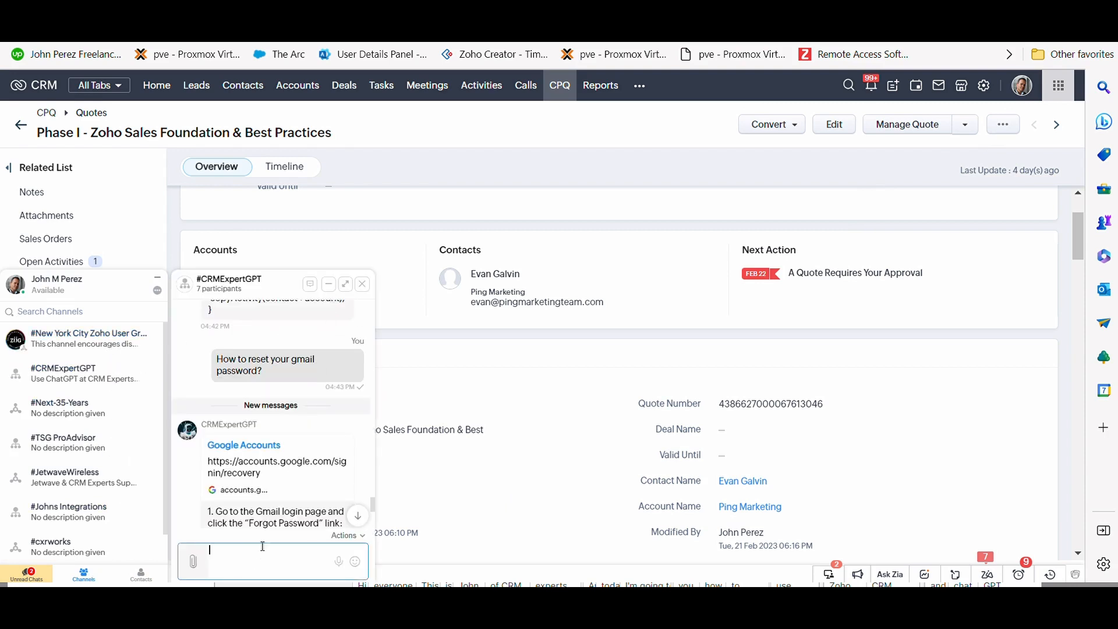
{"action": "scroll", "scroll_direction": "down", "scroll_amount": 3}
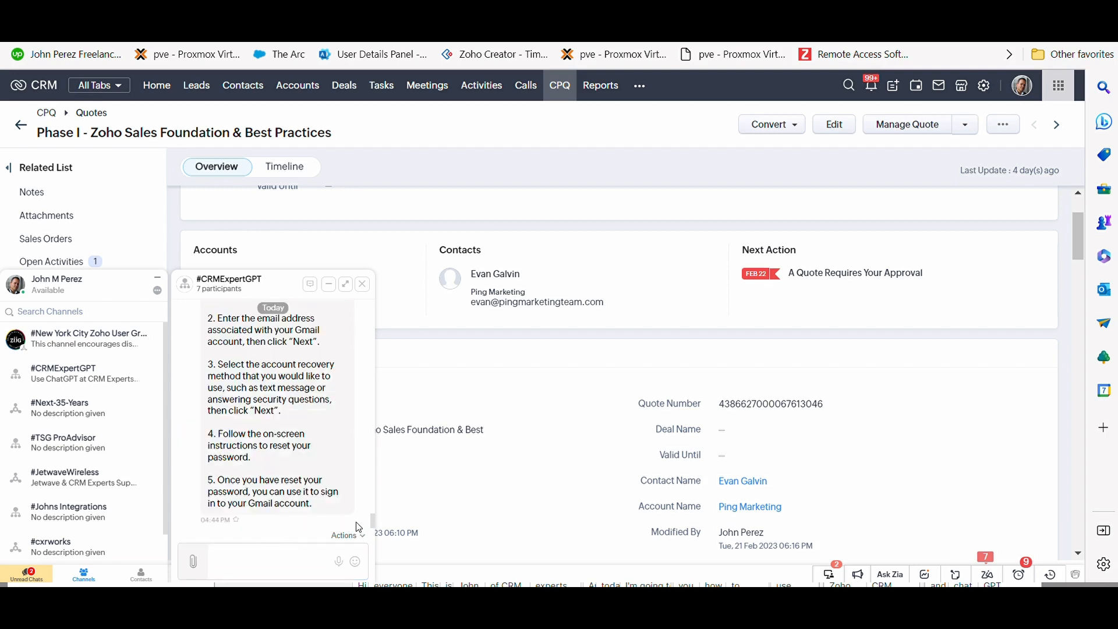
{"action": "left_click", "coordinate": [273, 562]}
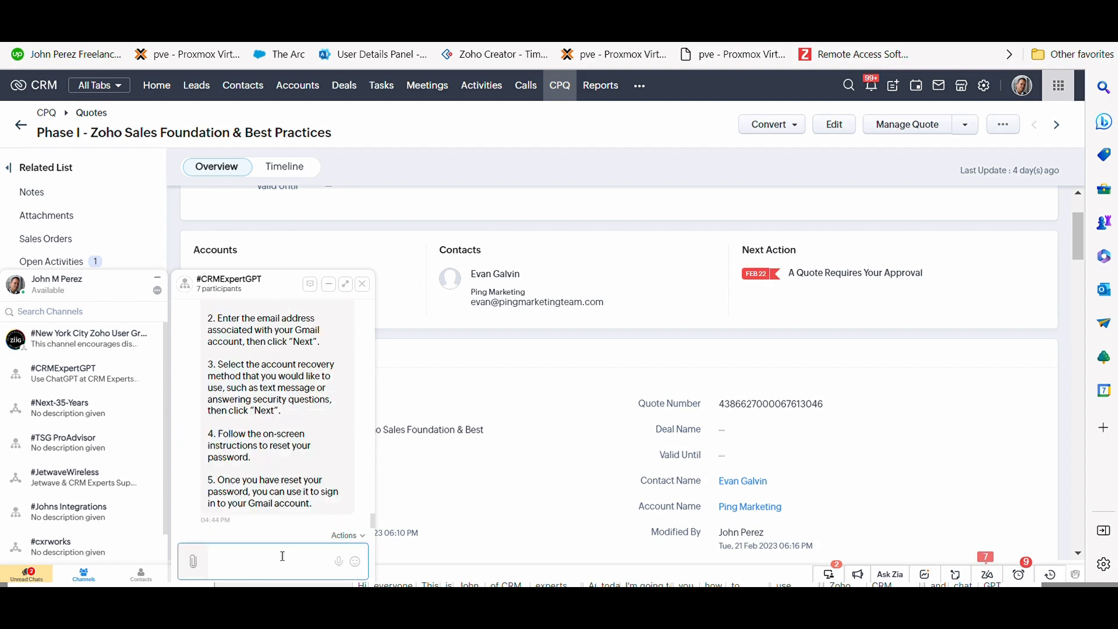
{"action": "left_click", "coordinate": [282, 557]}
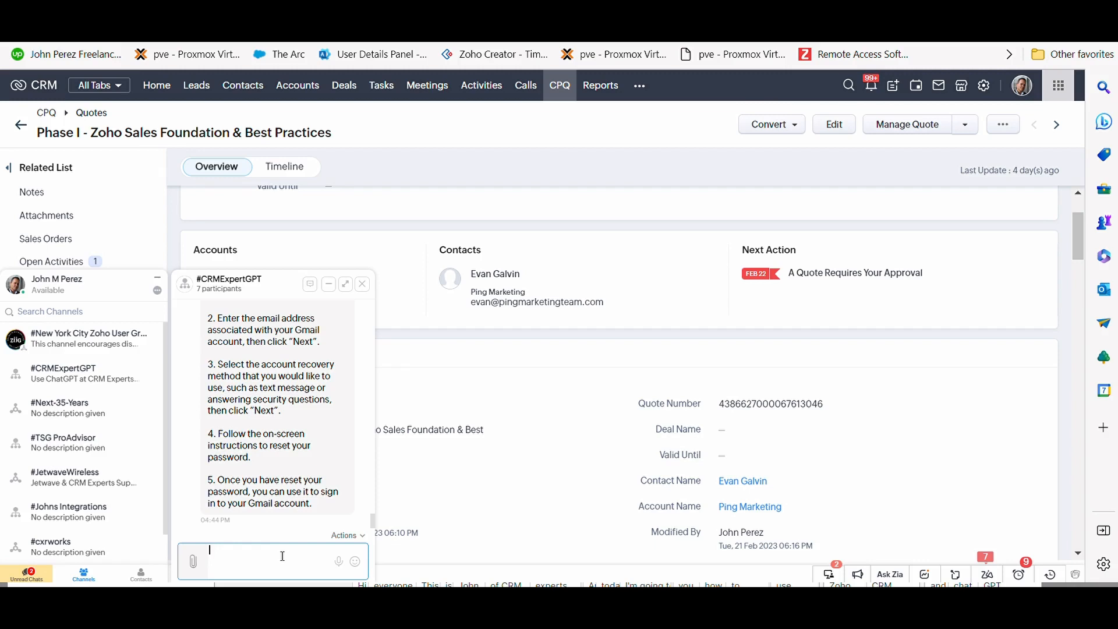
{"action": "type", "text": "Write an email following up with Evan Galvin on whether he has decided to move forward with our services?"}
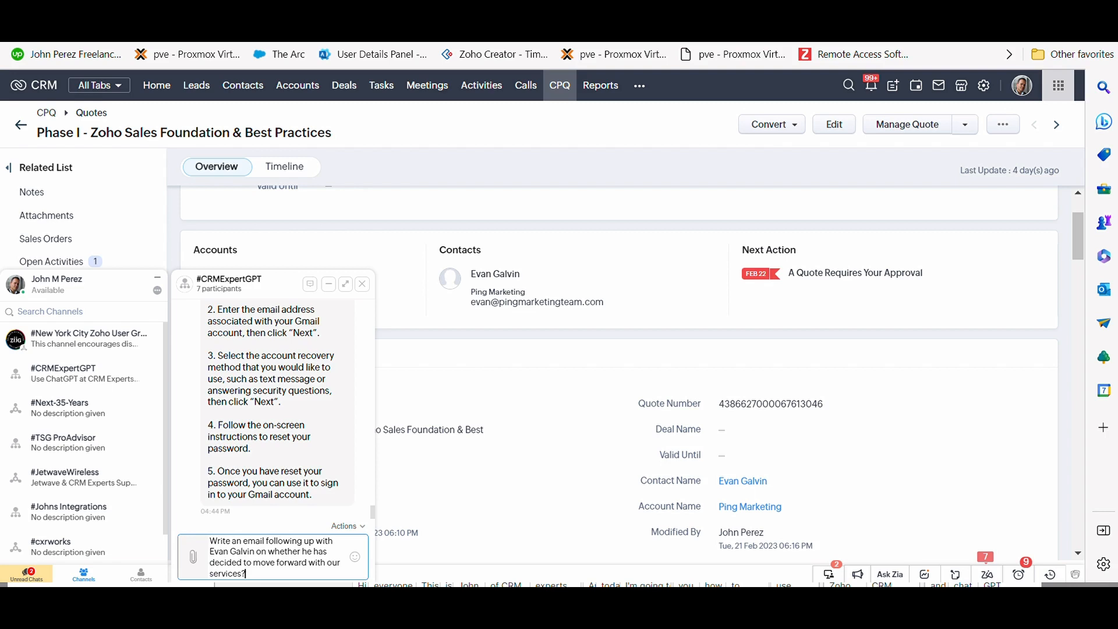
- Send the request and review the bot's 'Final Check-in on Moving Forward with Services' email draft
{"action": "key", "text": "Return"}
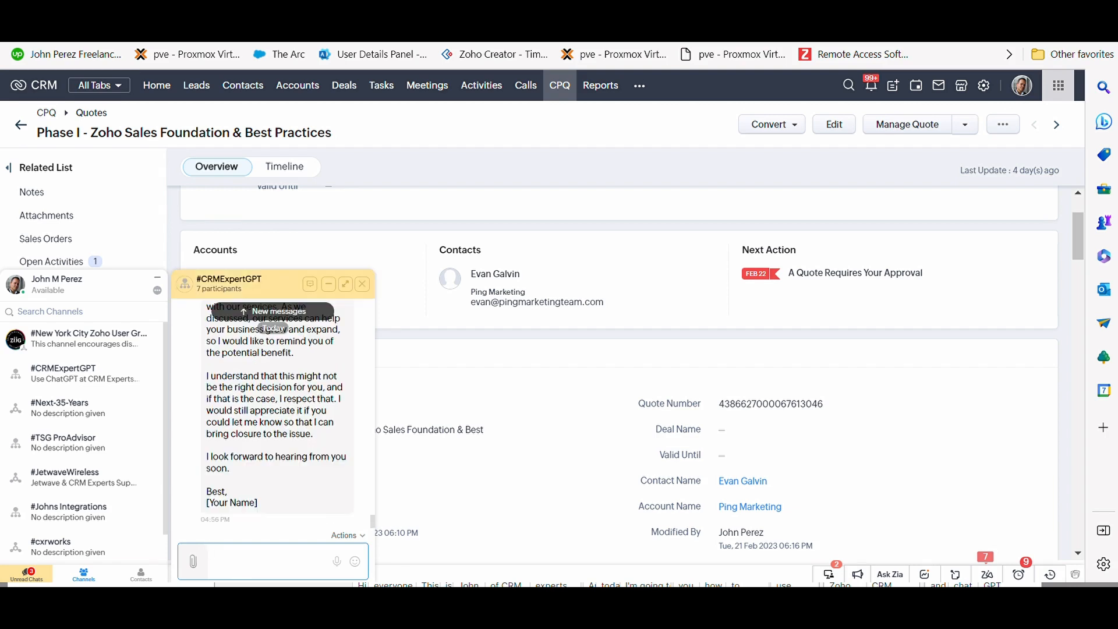
{"action": "scroll", "scroll_direction": "up", "scroll_amount": 3}
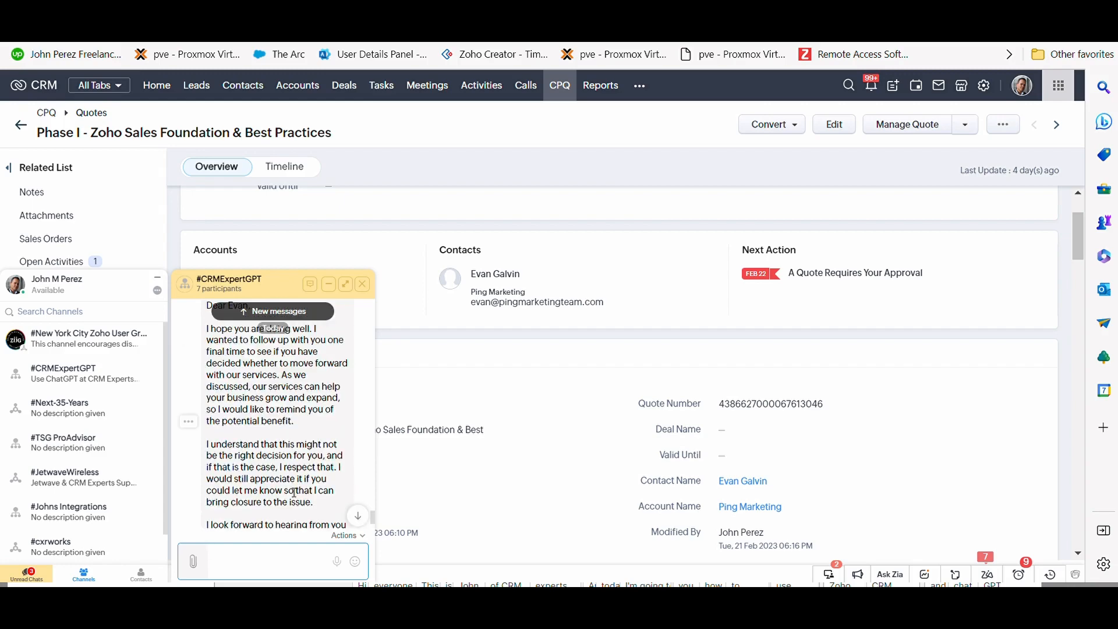
{"action": "scroll", "scroll_direction": "up", "scroll_amount": 3}
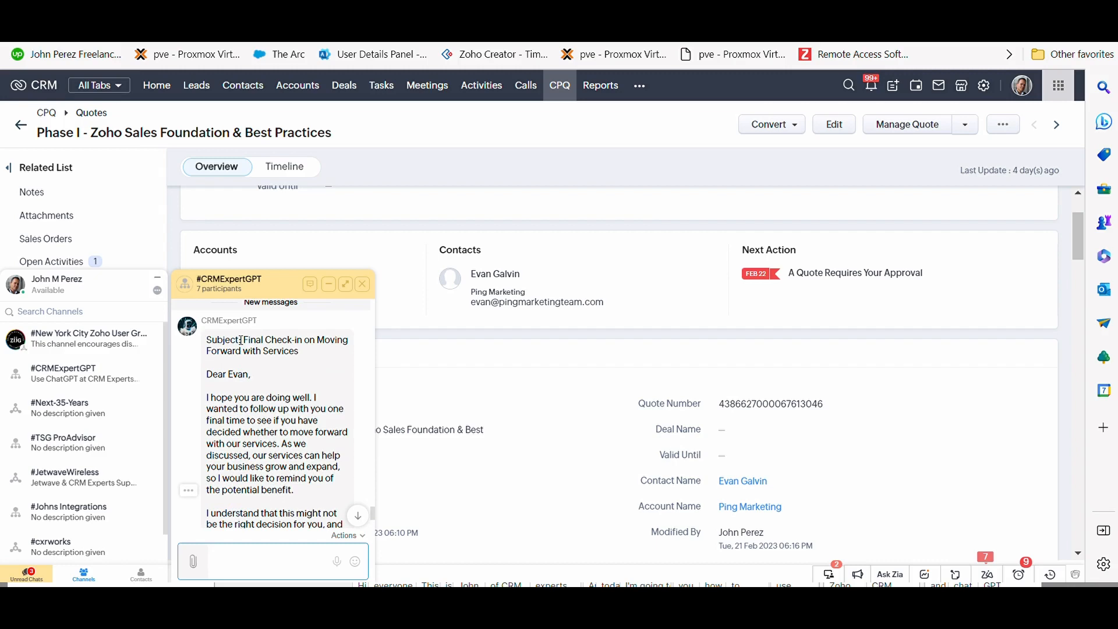
{"action": "left_click", "coordinate": [271, 549]}
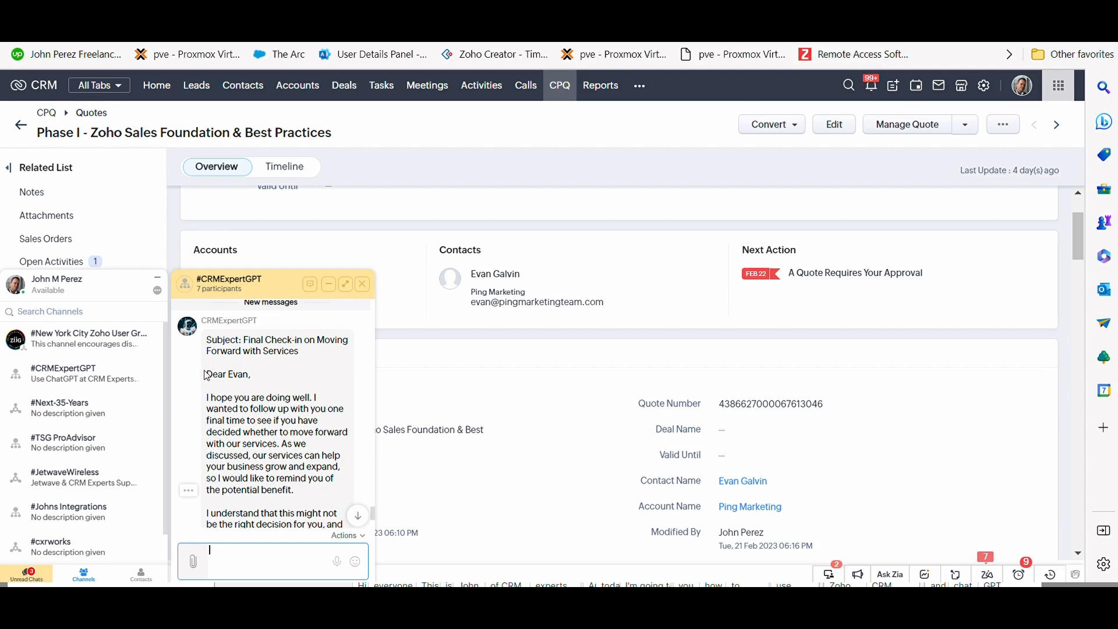
{"action": "mouse_move", "coordinate": [290, 446]}
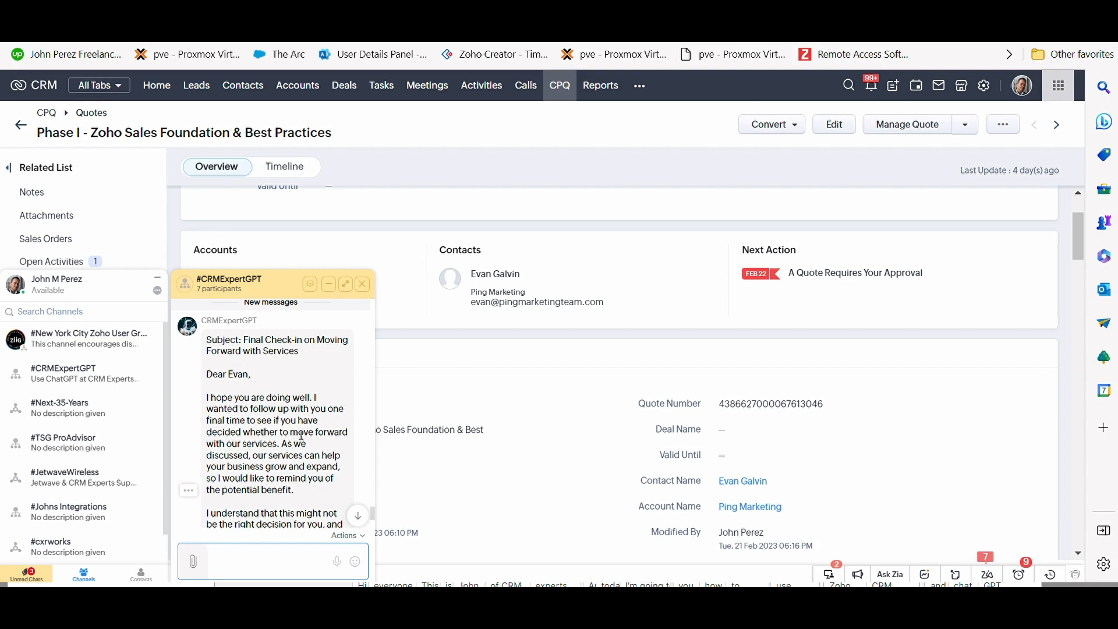
{"action": "mouse_move", "coordinate": [318, 451]}
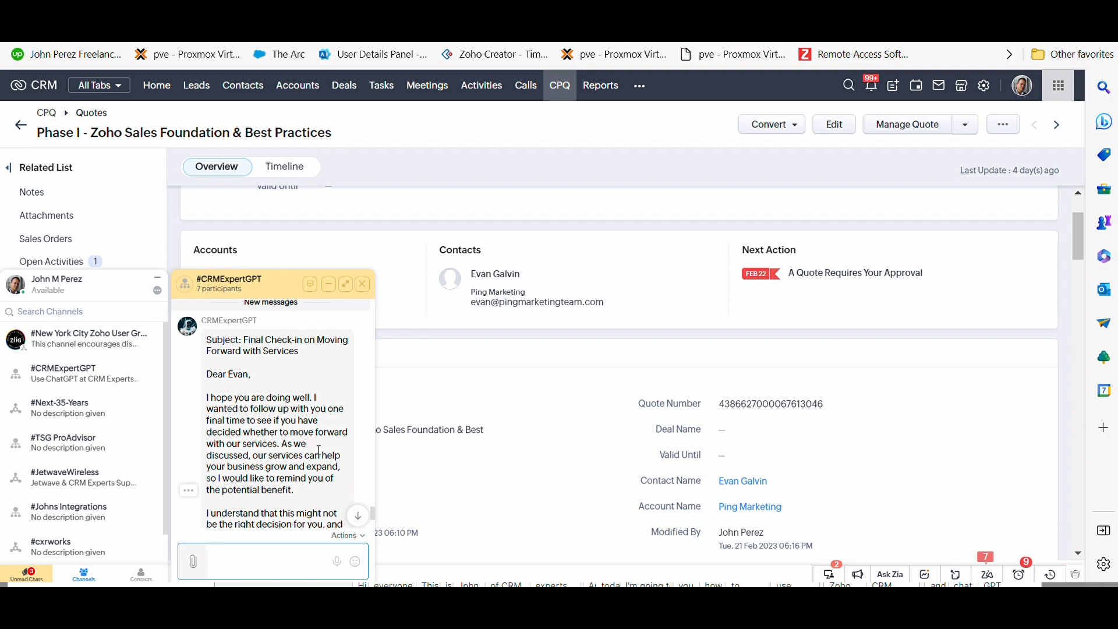
{"action": "scroll", "scroll_direction": "down", "scroll_amount": 3}
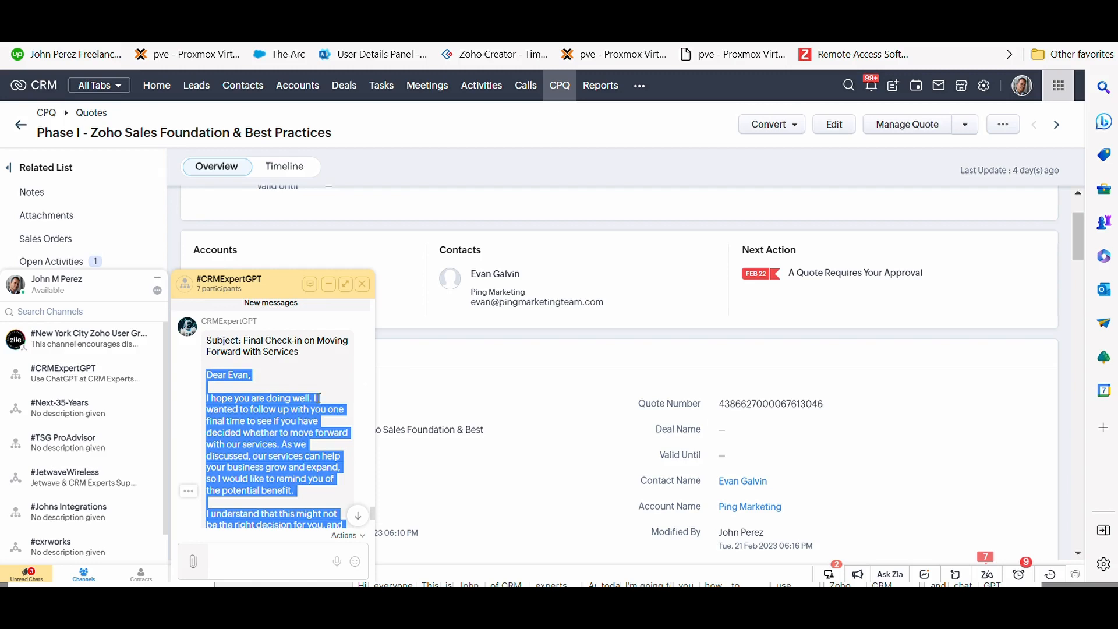
{"action": "mouse_move", "coordinate": [916, 174]}
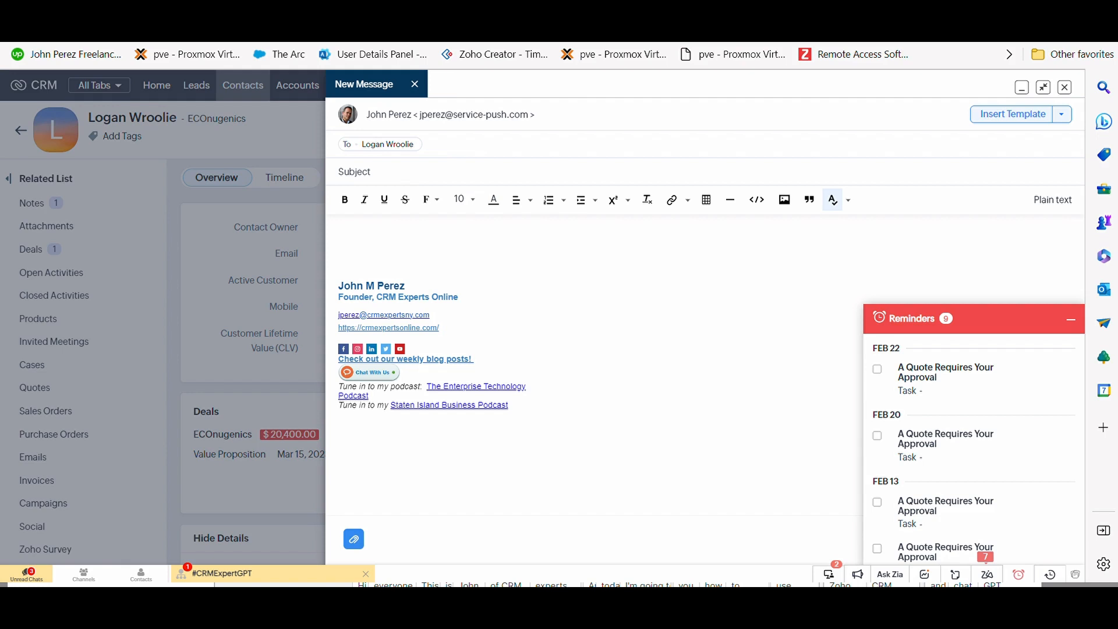
{"action": "mouse_move", "coordinate": [483, 119]}
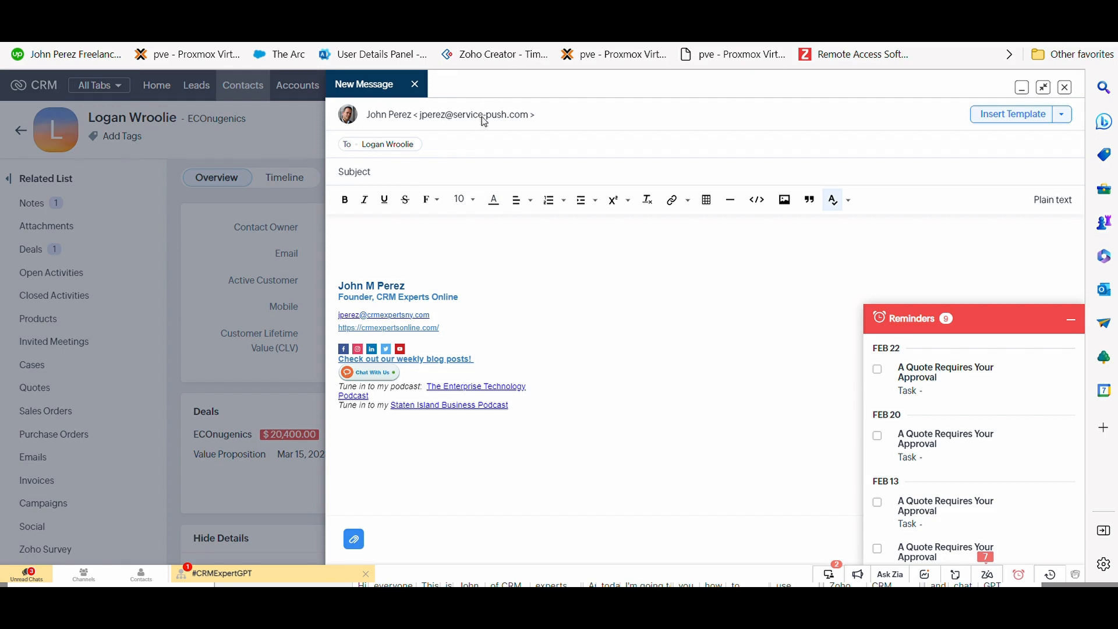
{"action": "mouse_move", "coordinate": [480, 151]}
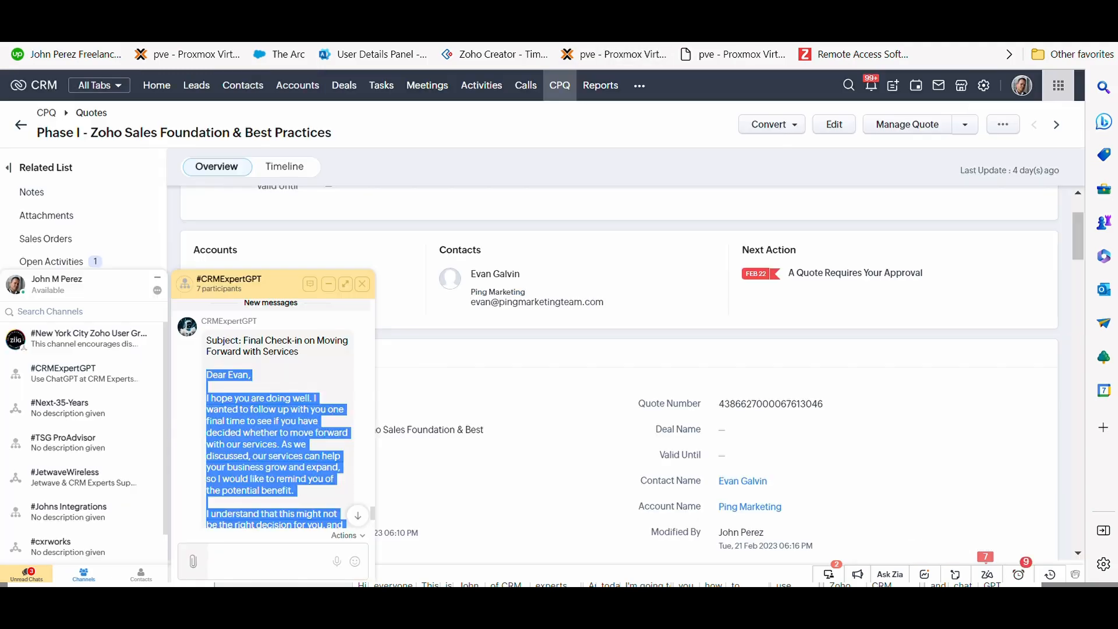
- Search CRM for 'titan factory direct' and ask the bot about Titan Factory Direct Homes
{"action": "left_click", "coordinate": [848, 85]}
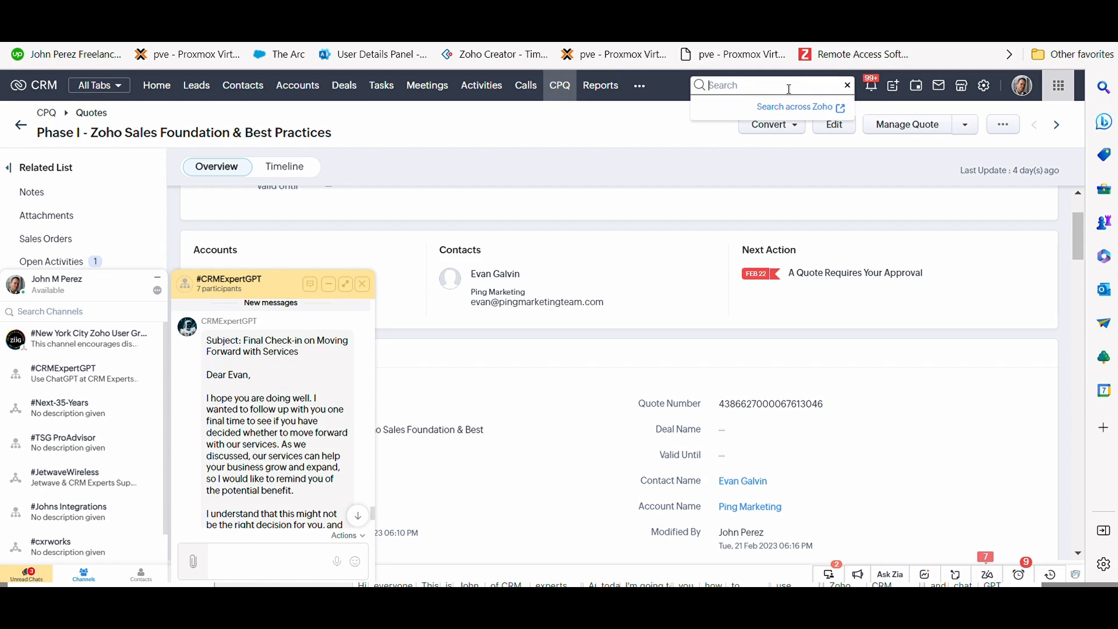
{"action": "type", "text": "titan"}
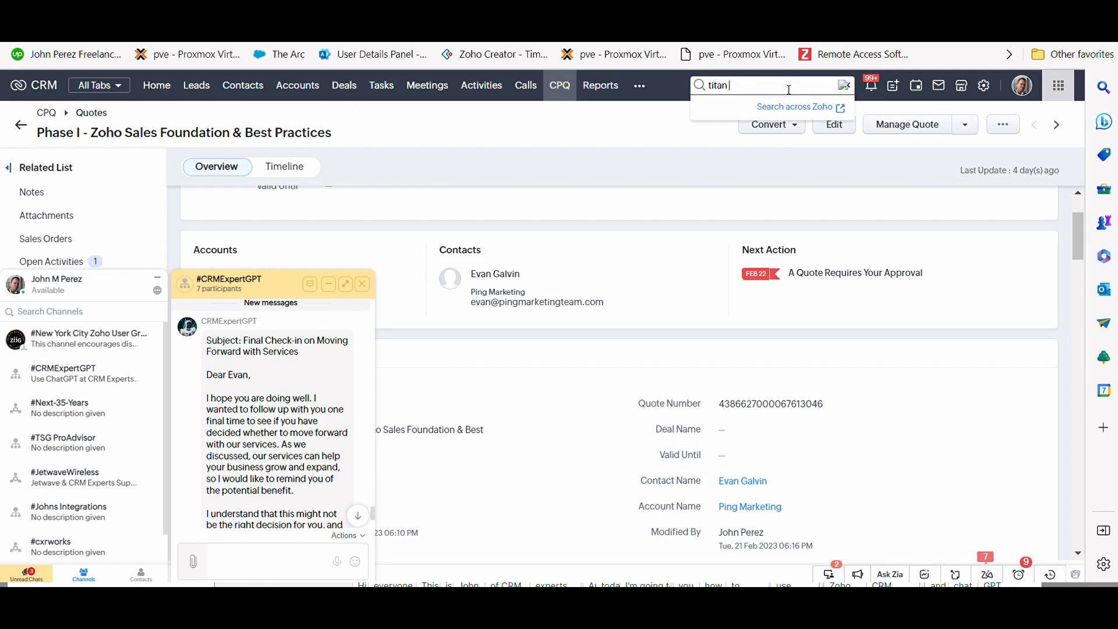
{"action": "type", "text": "factory"}
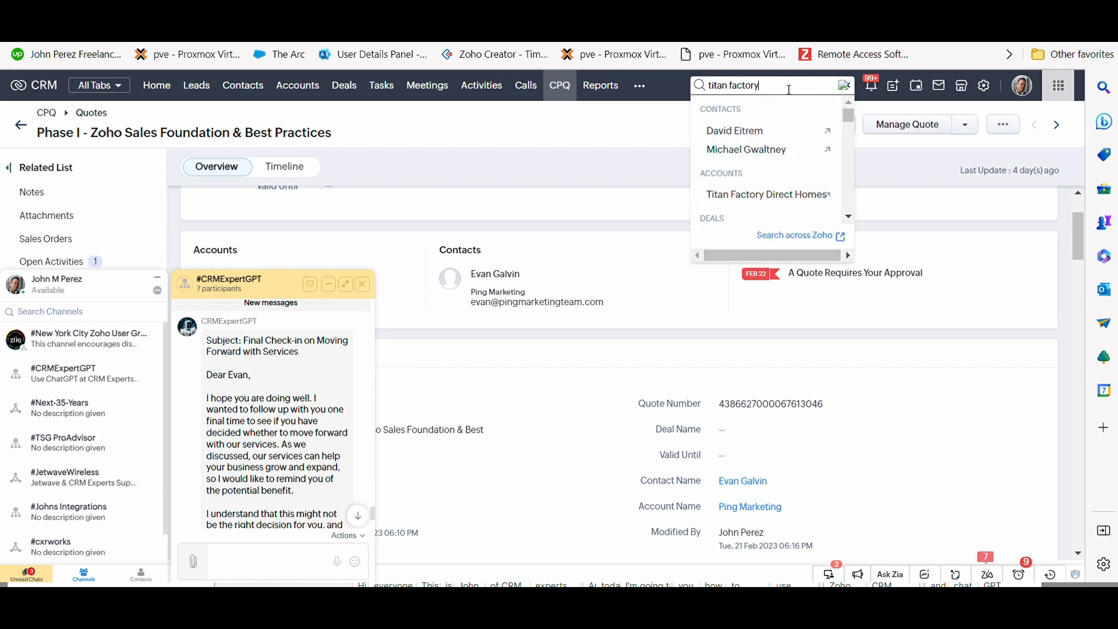
{"action": "type", "text": "direct"}
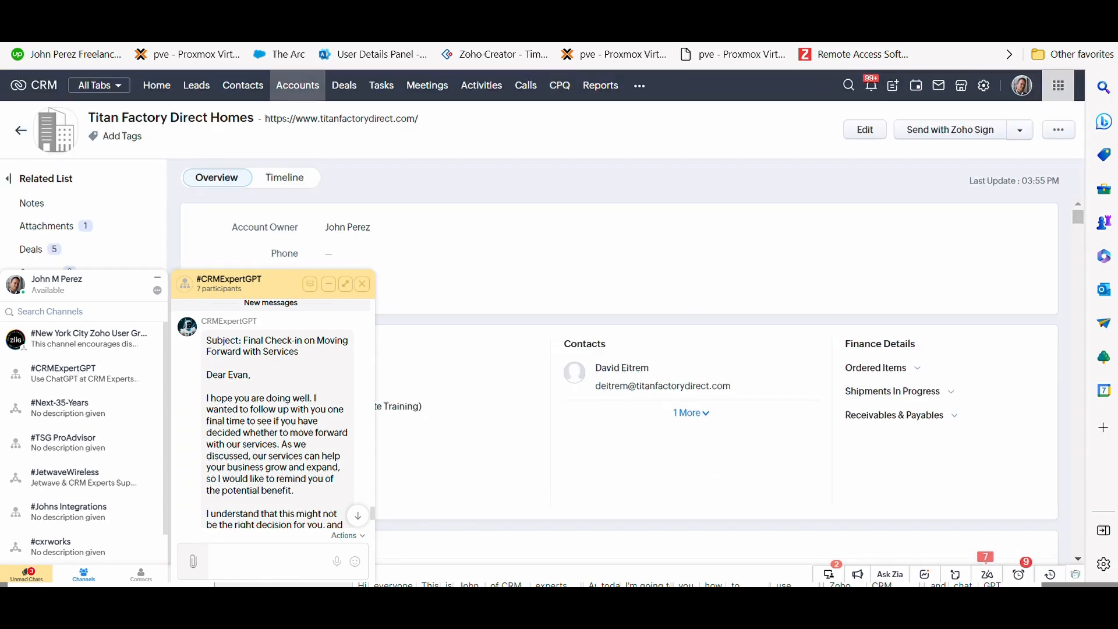
{"action": "mouse_move", "coordinate": [342, 506]}
{"action": "type", "text": "Tell me more about the company Titan Factory Direct Homes"}
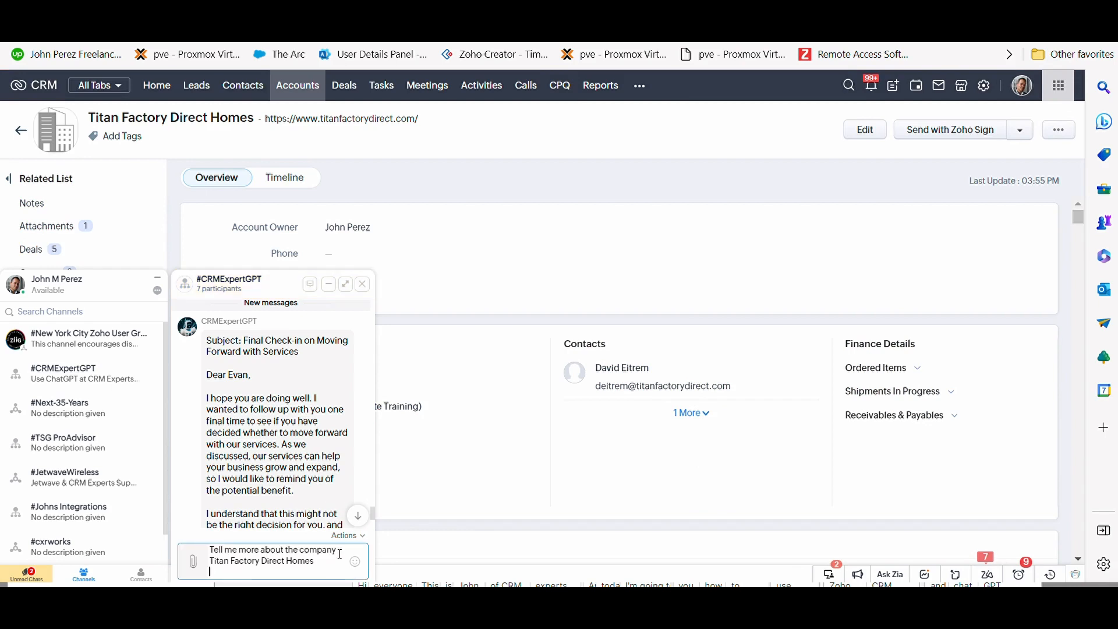
{"action": "key", "text": "Return"}
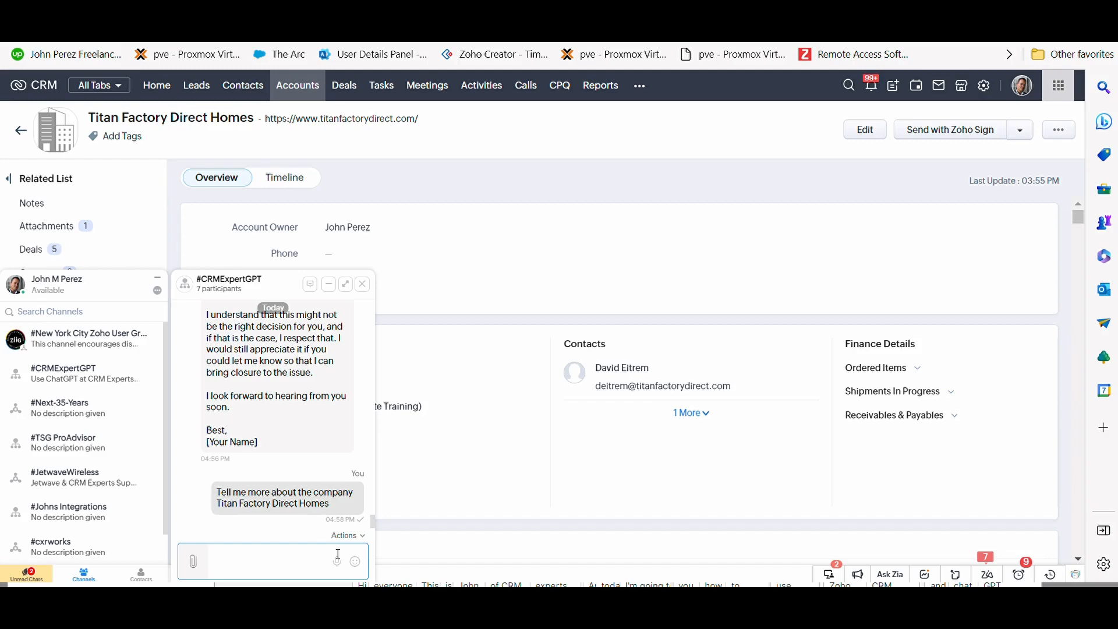
{"action": "mouse_move", "coordinate": [286, 497]}
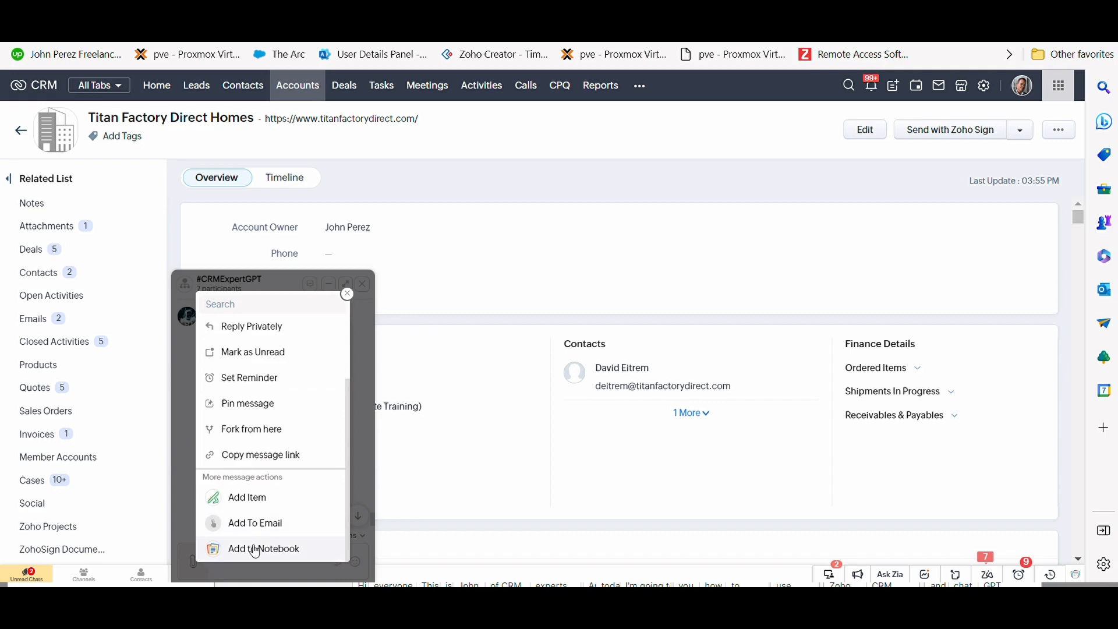
{"action": "mouse_move", "coordinate": [355, 285]}
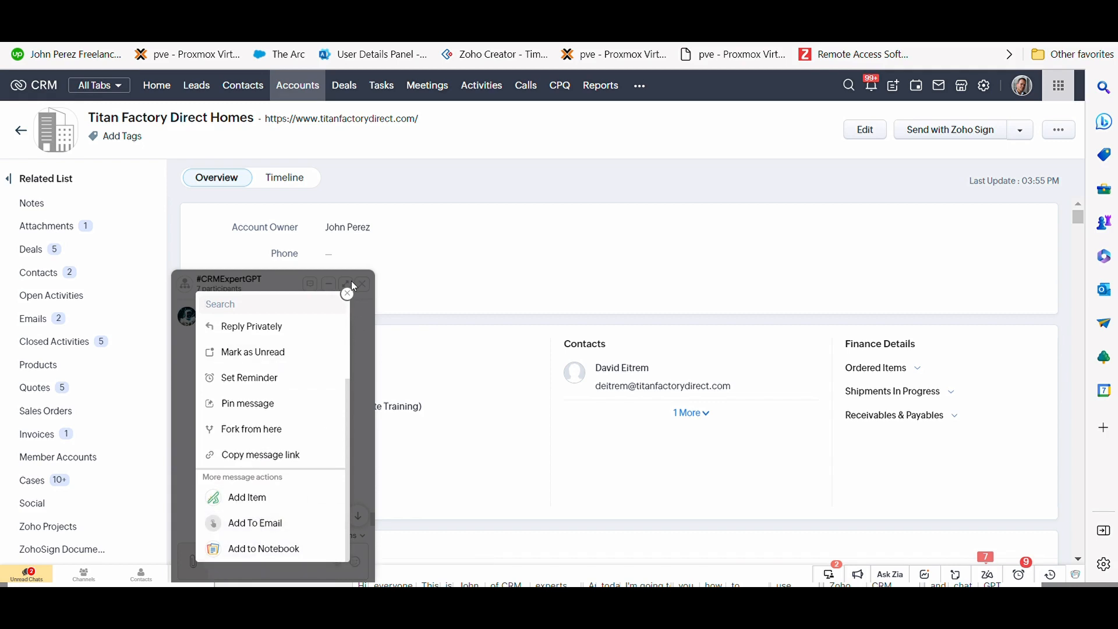
{"action": "left_click", "coordinate": [347, 294]}
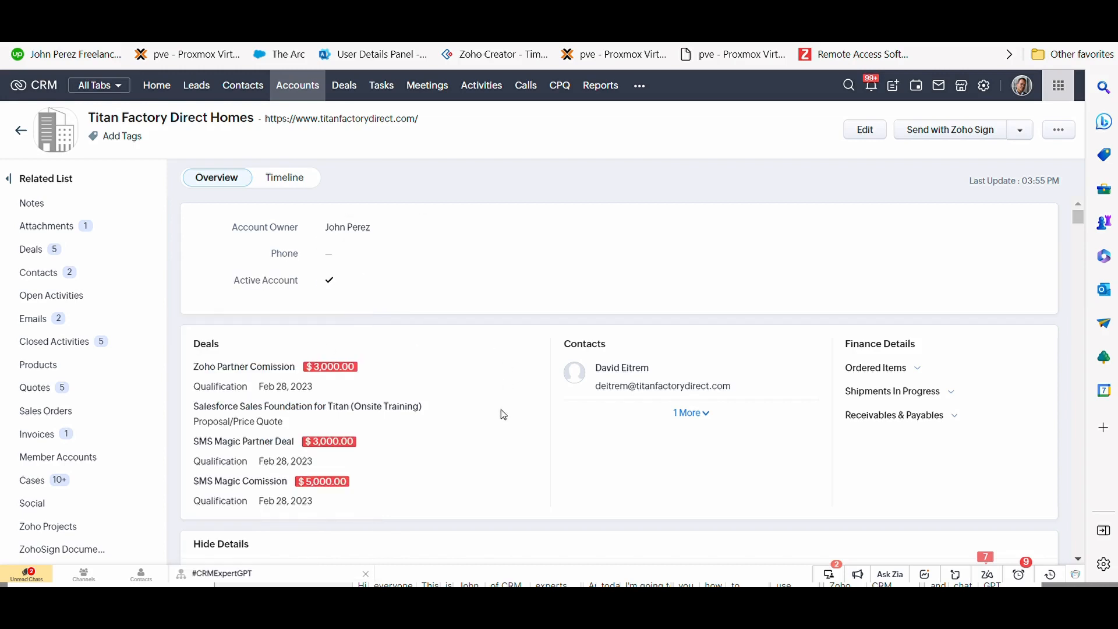
{"action": "mouse_move", "coordinate": [470, 295]}
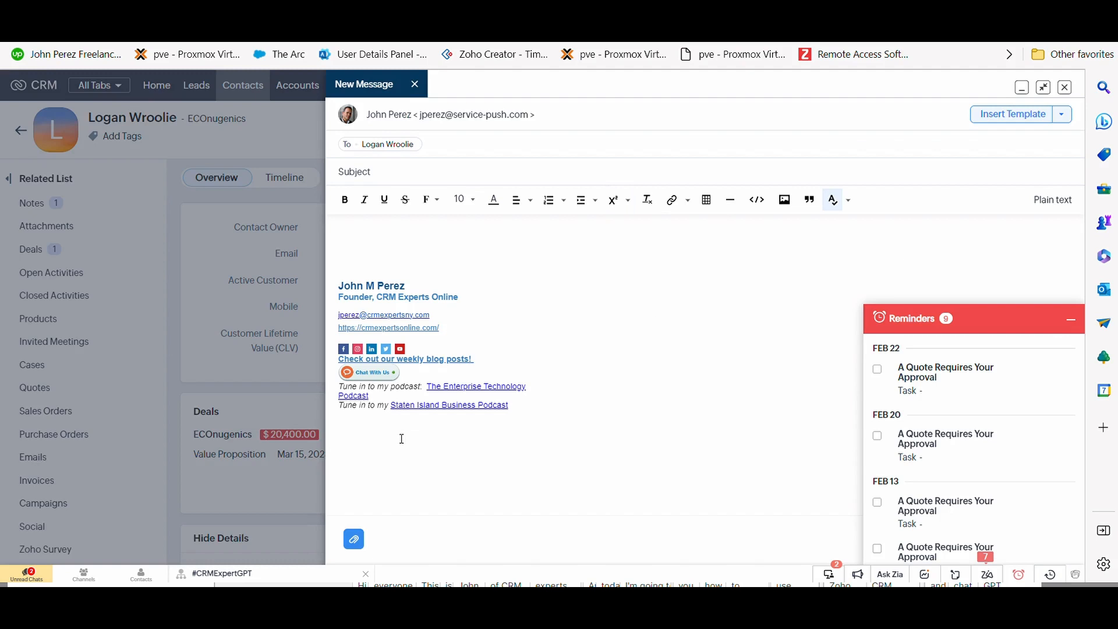
- Ask the bot for a sales letter introduction to a prospect and read its draft
{"action": "left_click", "coordinate": [221, 573]}
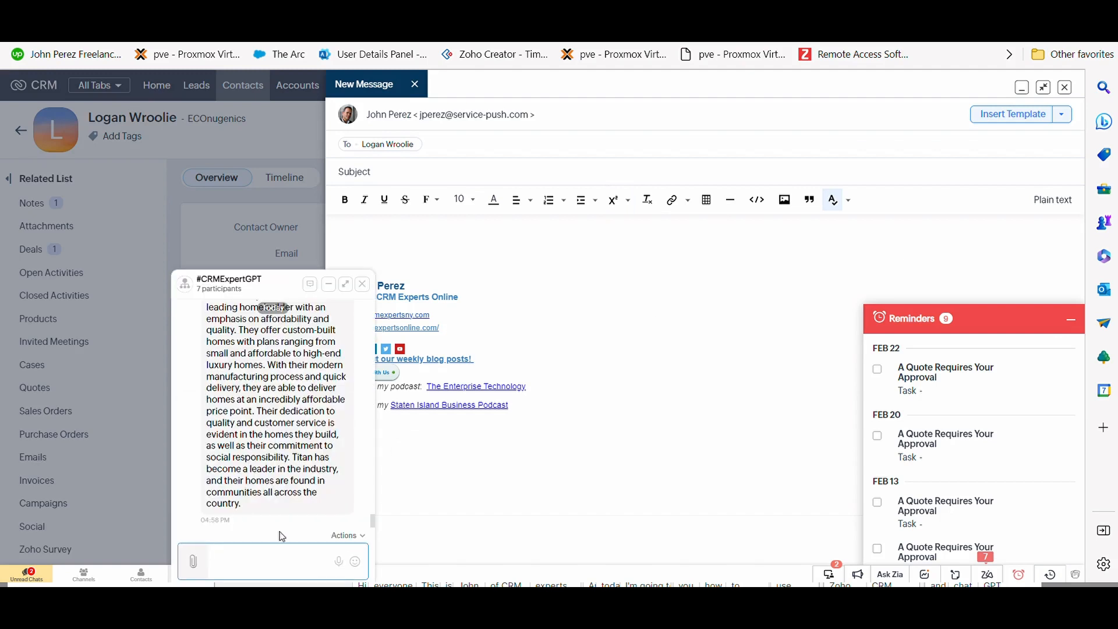
{"action": "type", "text": "Write an email following up with Evan Galvin on whether he has decided to move forward with our services?"}
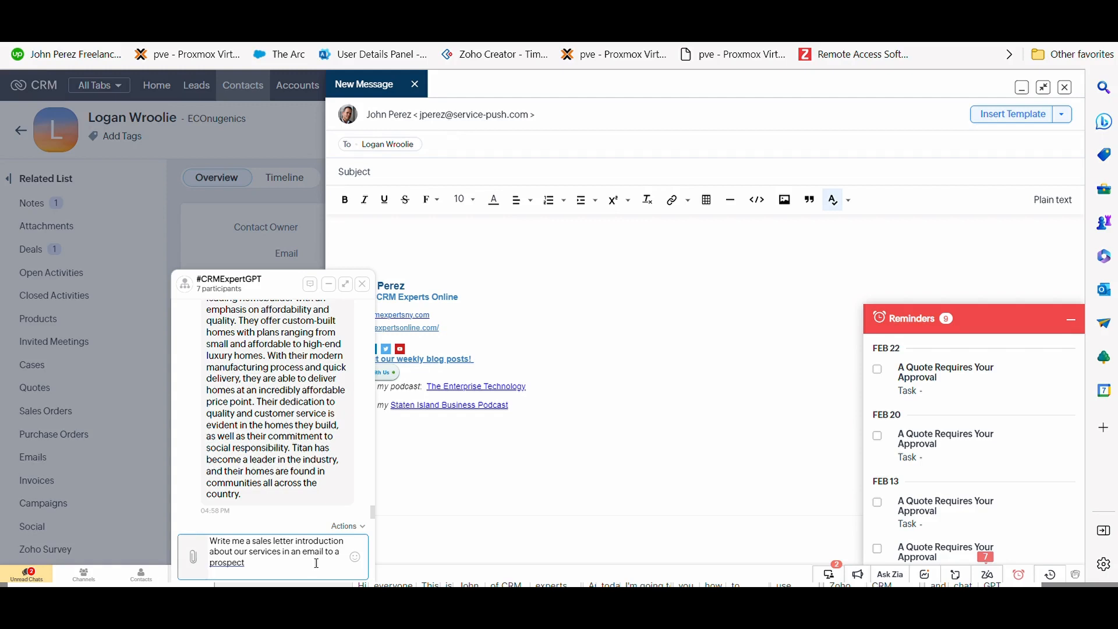
{"action": "key", "text": "Return"}
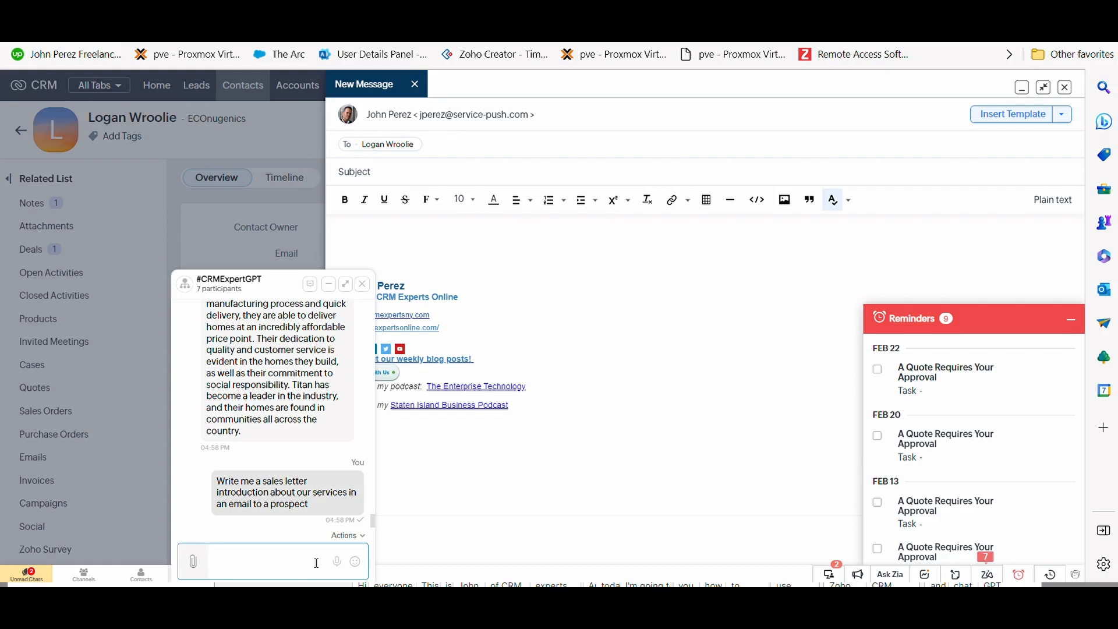
{"action": "mouse_move", "coordinate": [332, 431]}
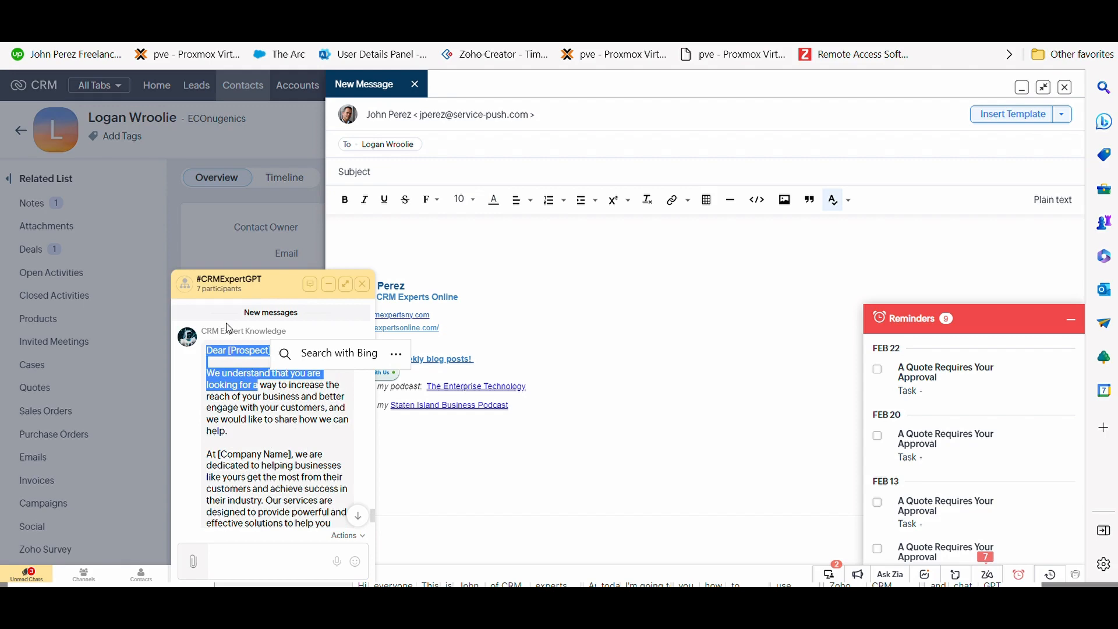
{"action": "scroll", "scroll_direction": "down", "scroll_amount": 3}
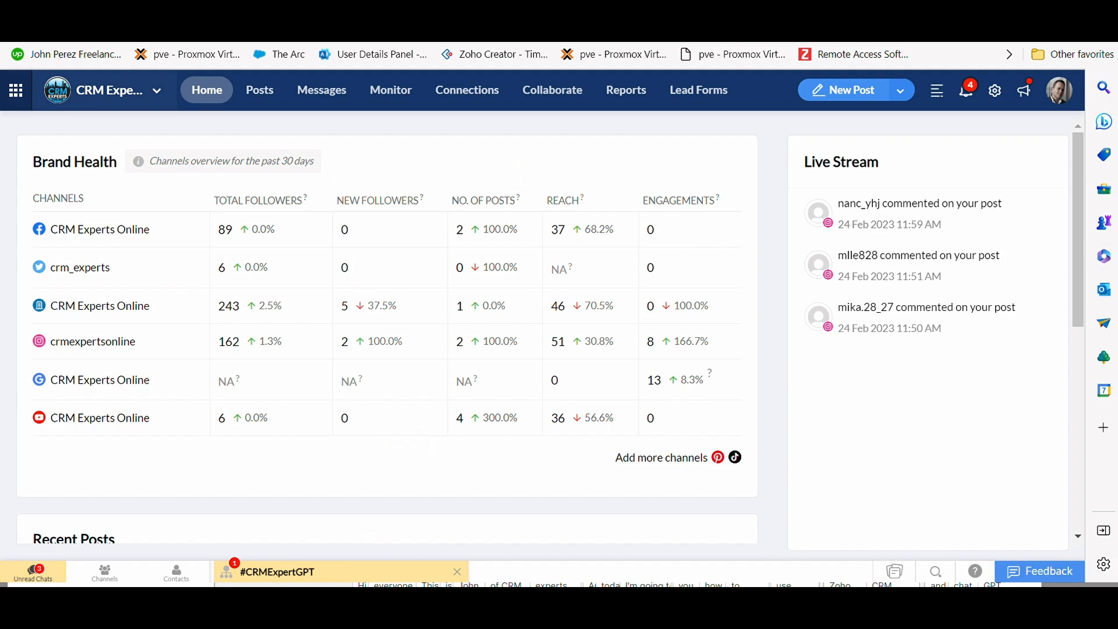
{"action": "mouse_move", "coordinate": [478, 135]}
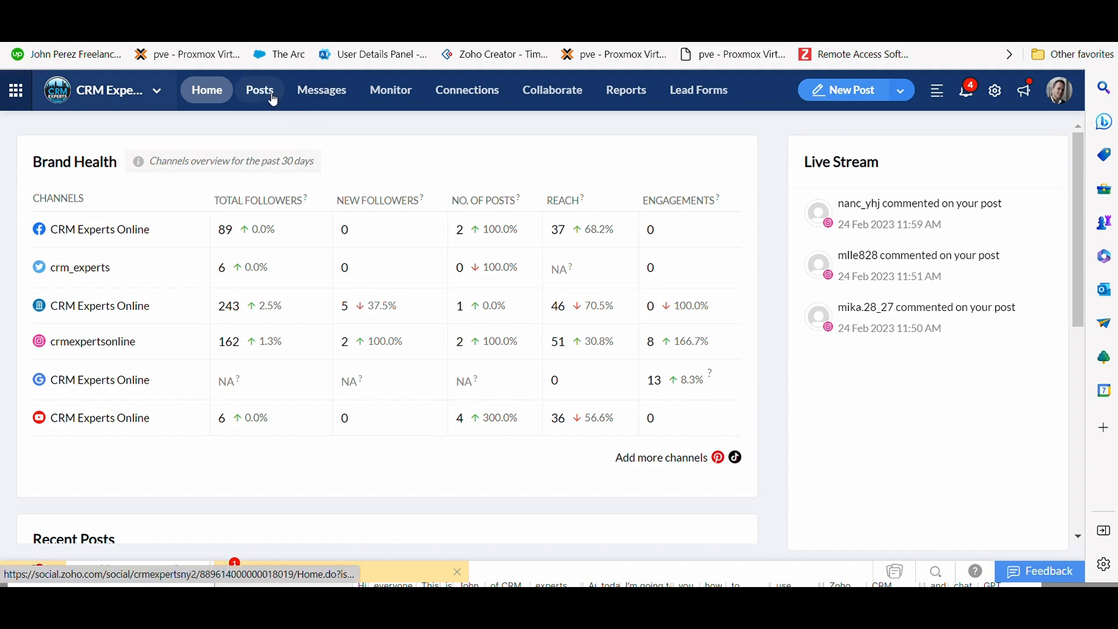
- Start a new post from the Posts list in Zoho Social
{"action": "left_click", "coordinate": [260, 90]}
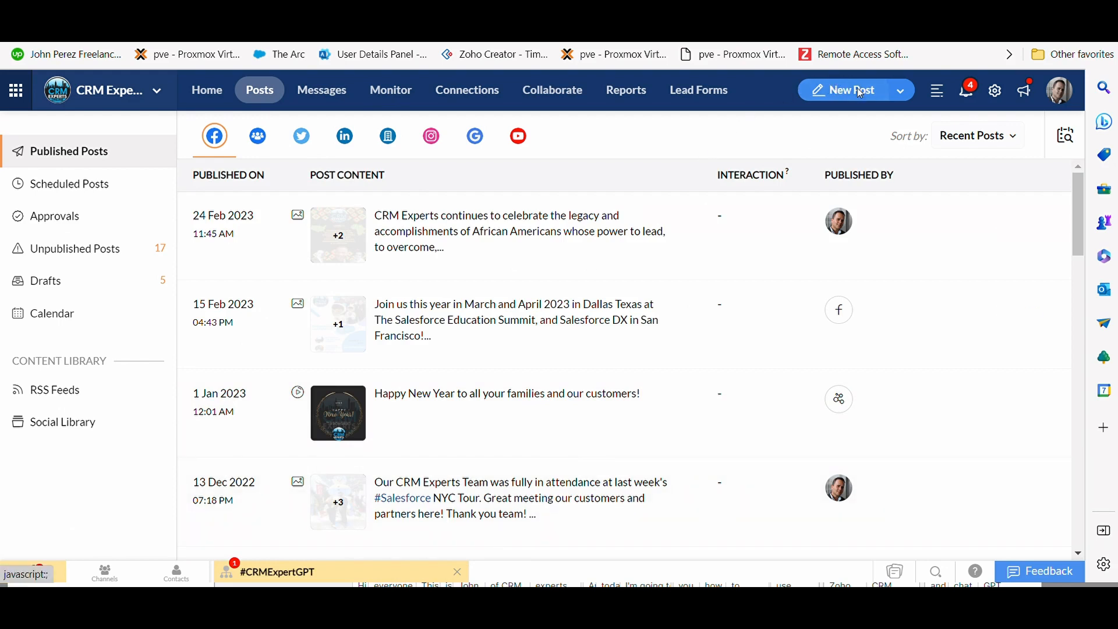
{"action": "left_click", "coordinate": [848, 89]}
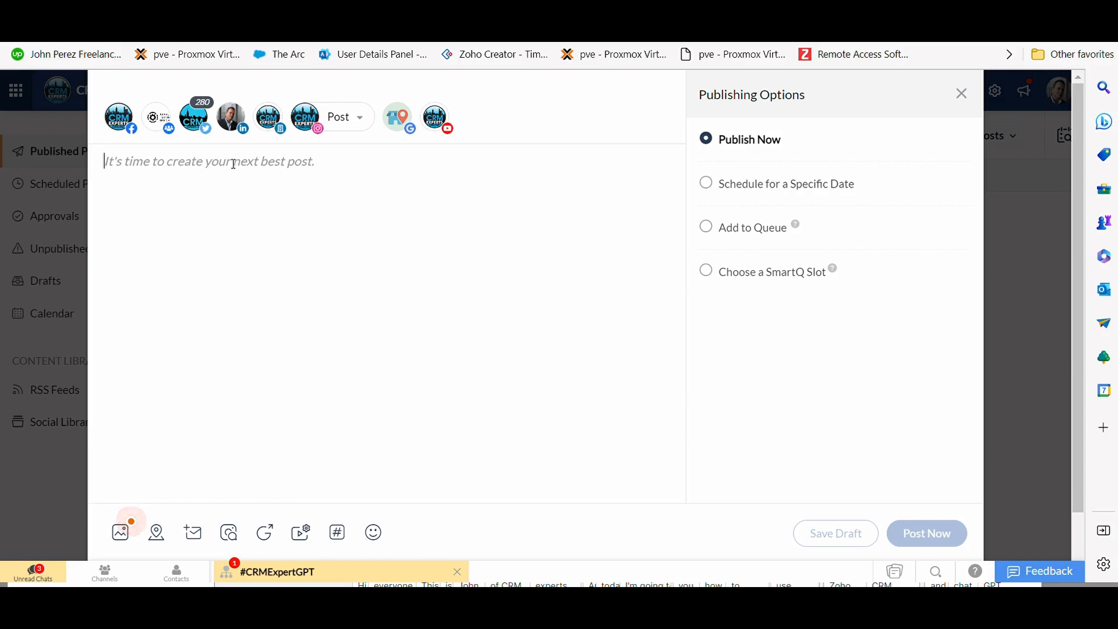
{"action": "mouse_move", "coordinate": [309, 454]}
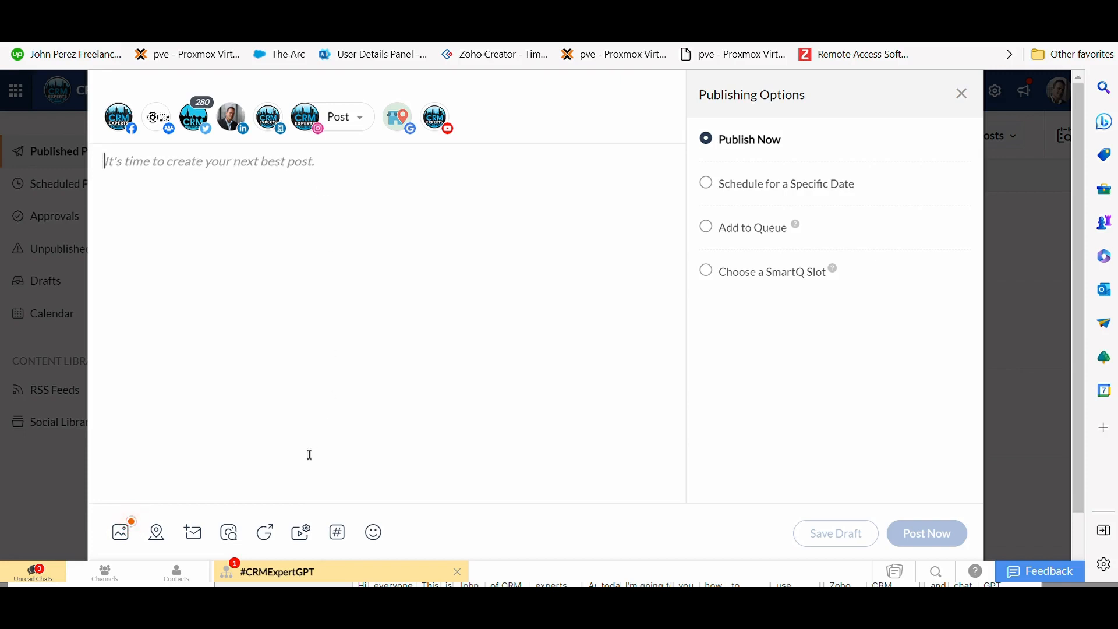
- Ask the bot to 'Create a social media post describing our CRM Expert services'
{"action": "left_click", "coordinate": [278, 570]}
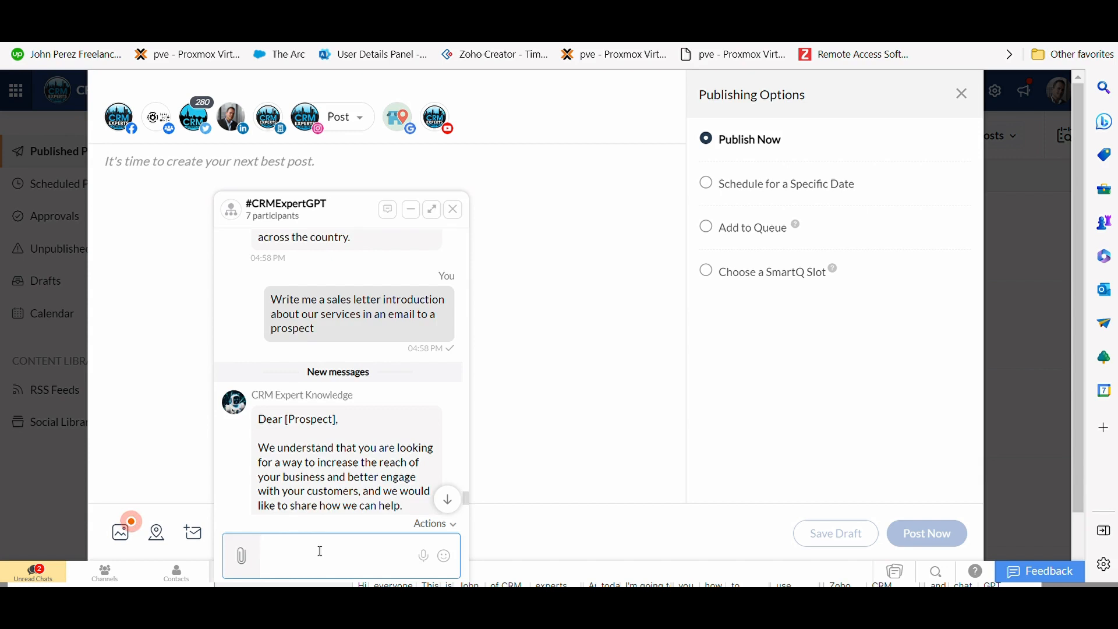
{"action": "type", "text": "Create"}
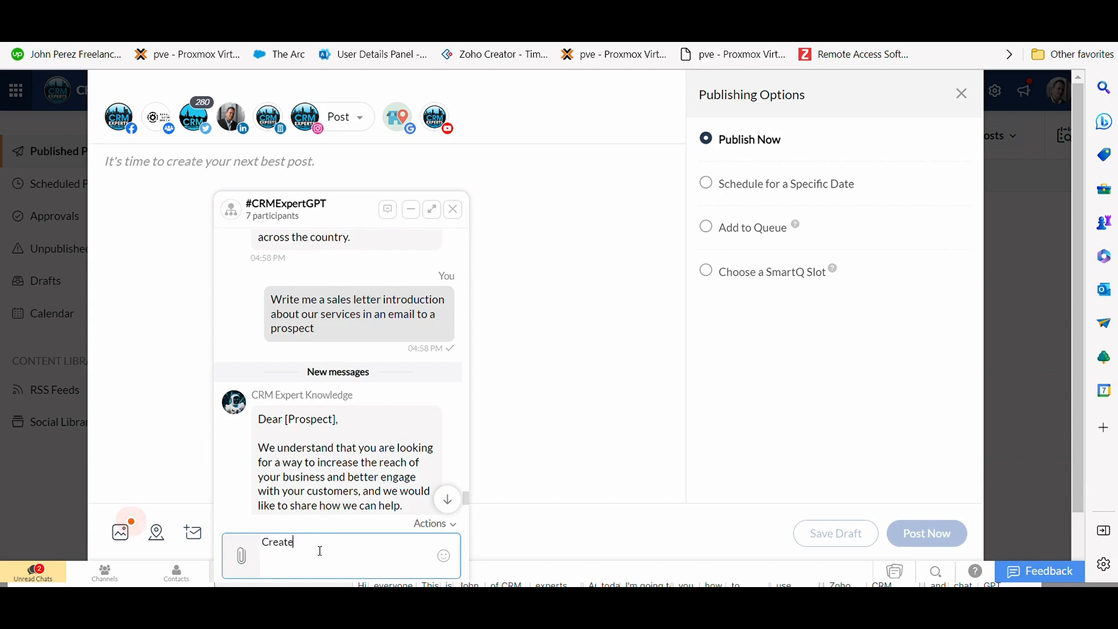
{"action": "type", "text": "a social media"}
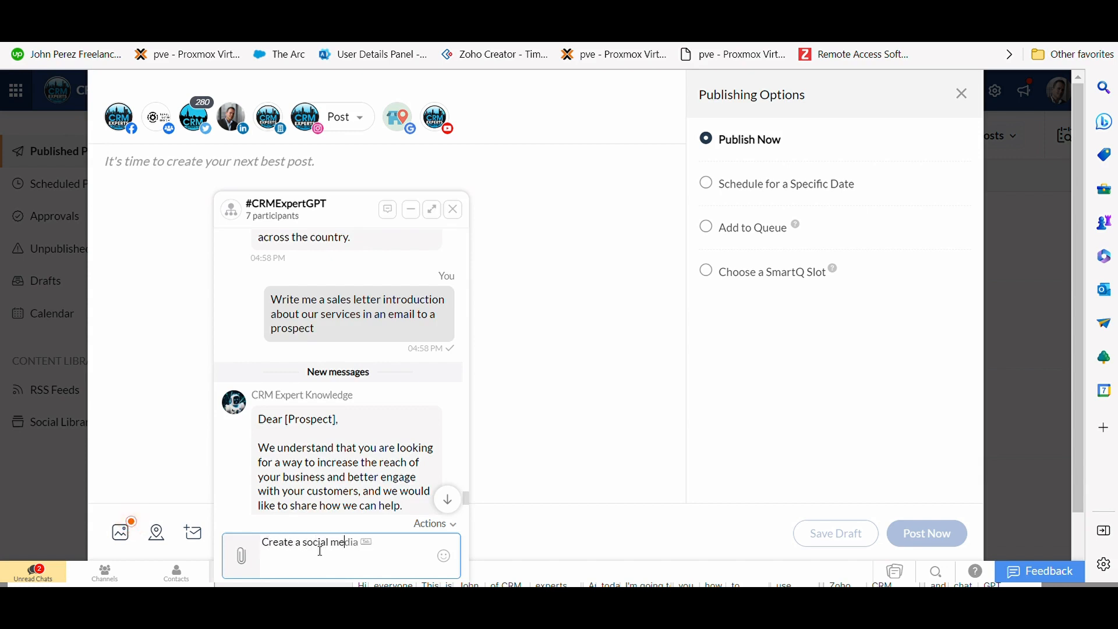
{"action": "type", "text": "post"}
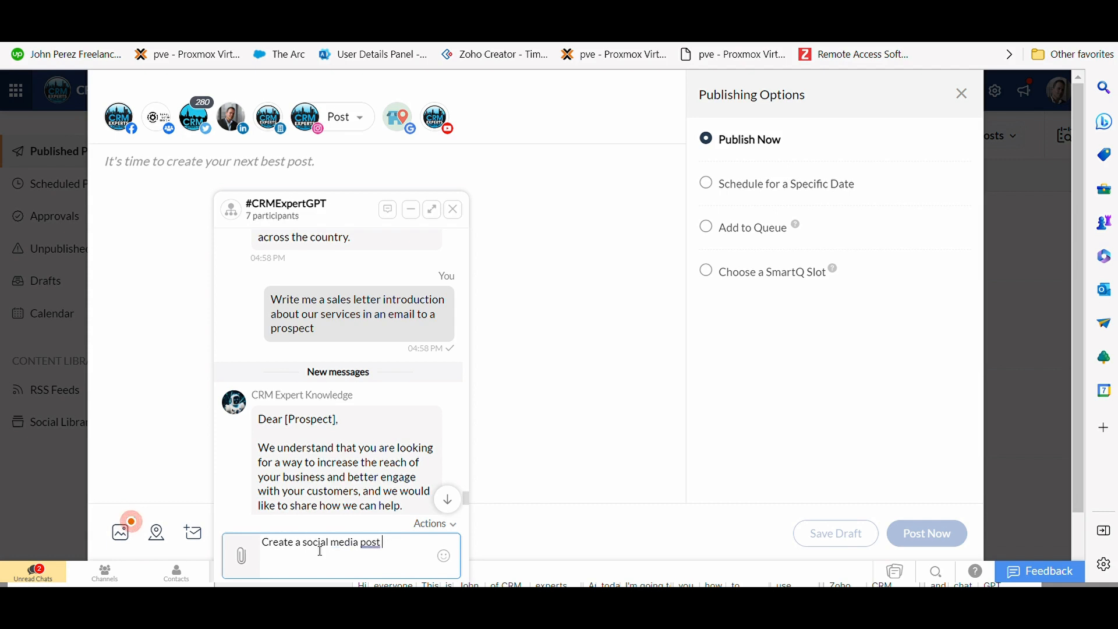
{"action": "type", "text": "desc"}
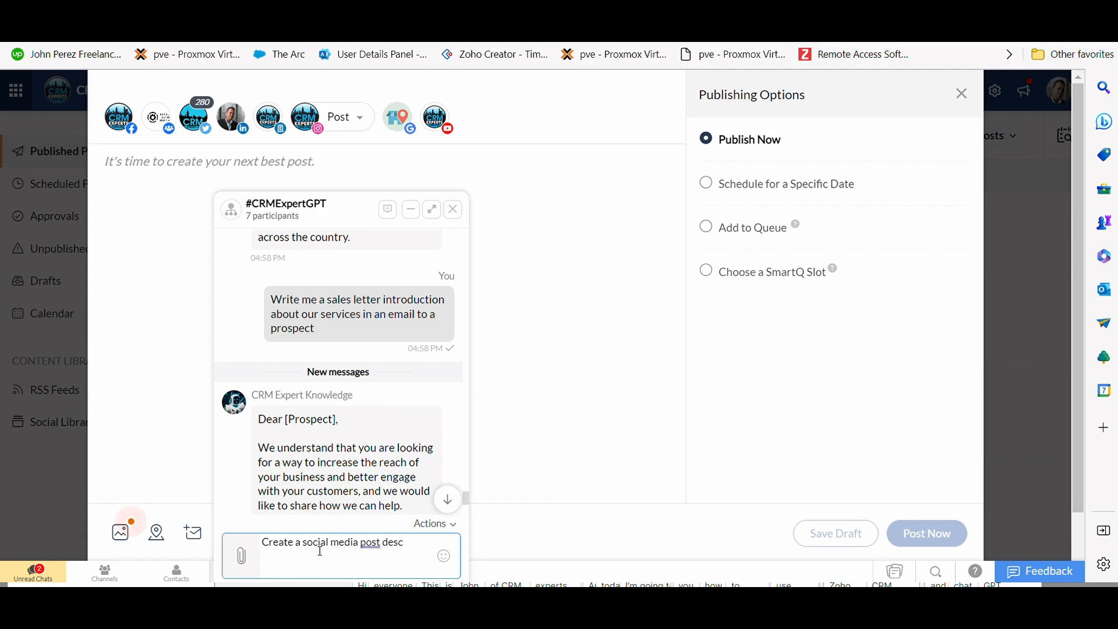
{"action": "type", "text": "ribing our"}
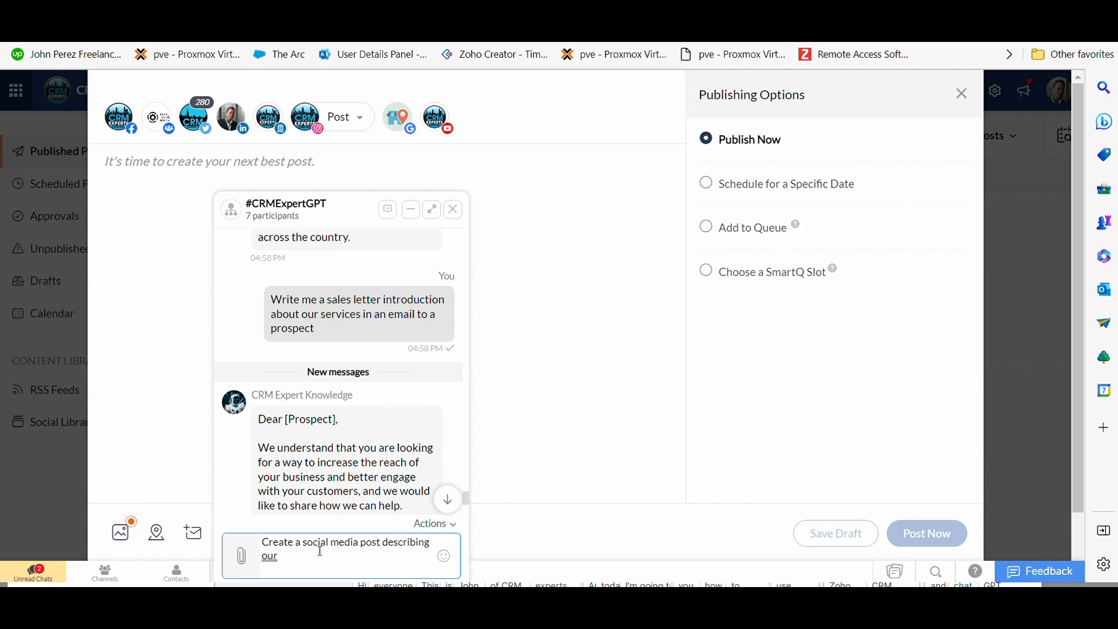
{"action": "type", "text": "CRM Exper"}
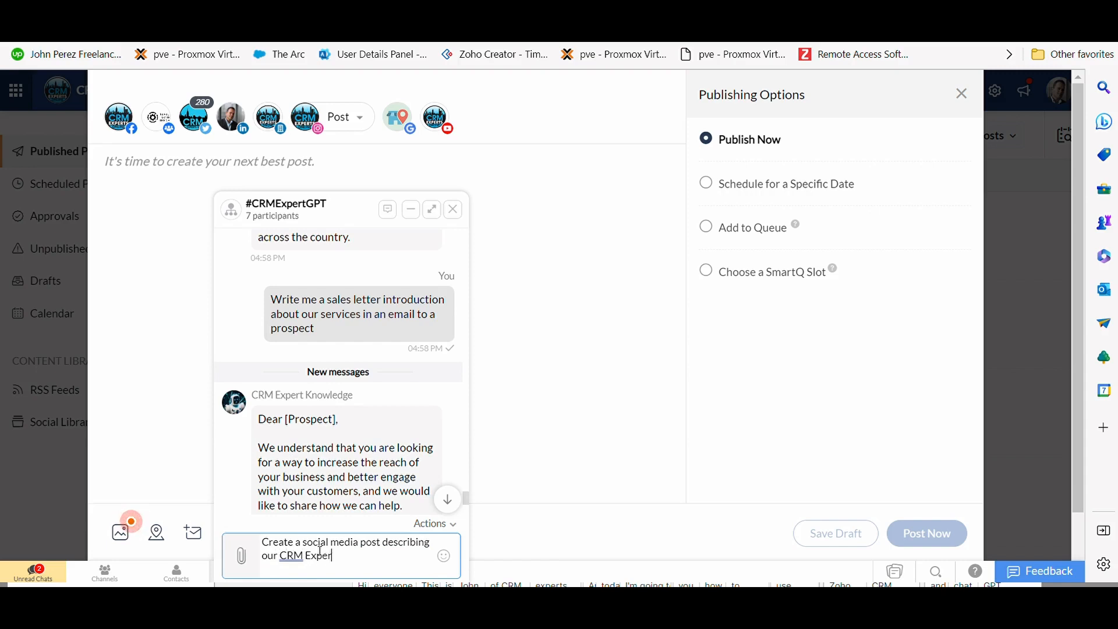
{"action": "type", "text": "services"}
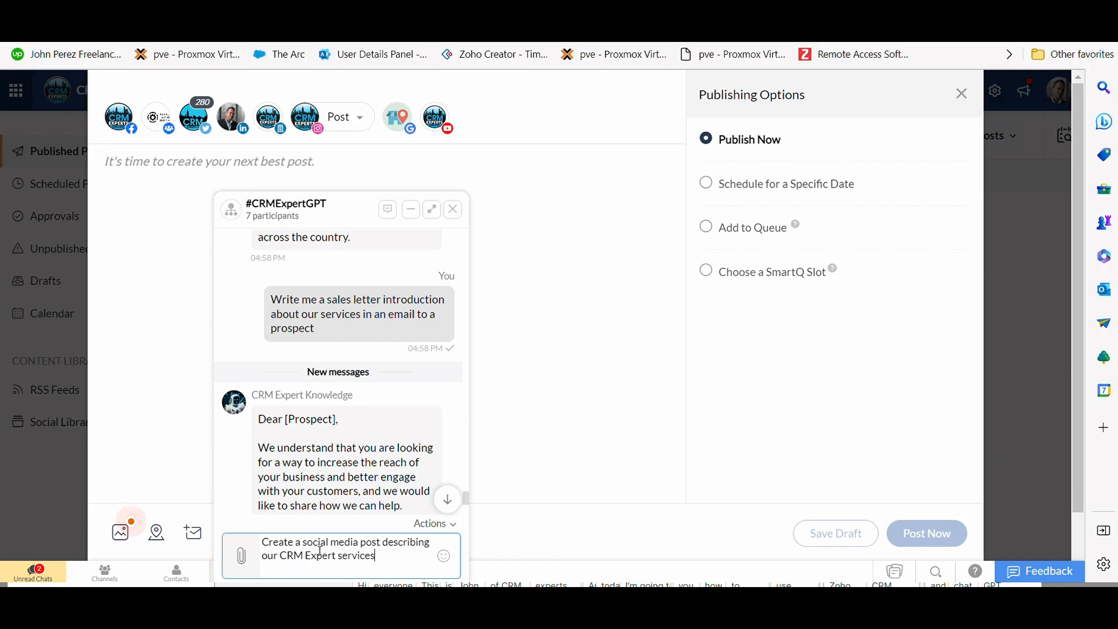
{"action": "key", "text": "Return"}
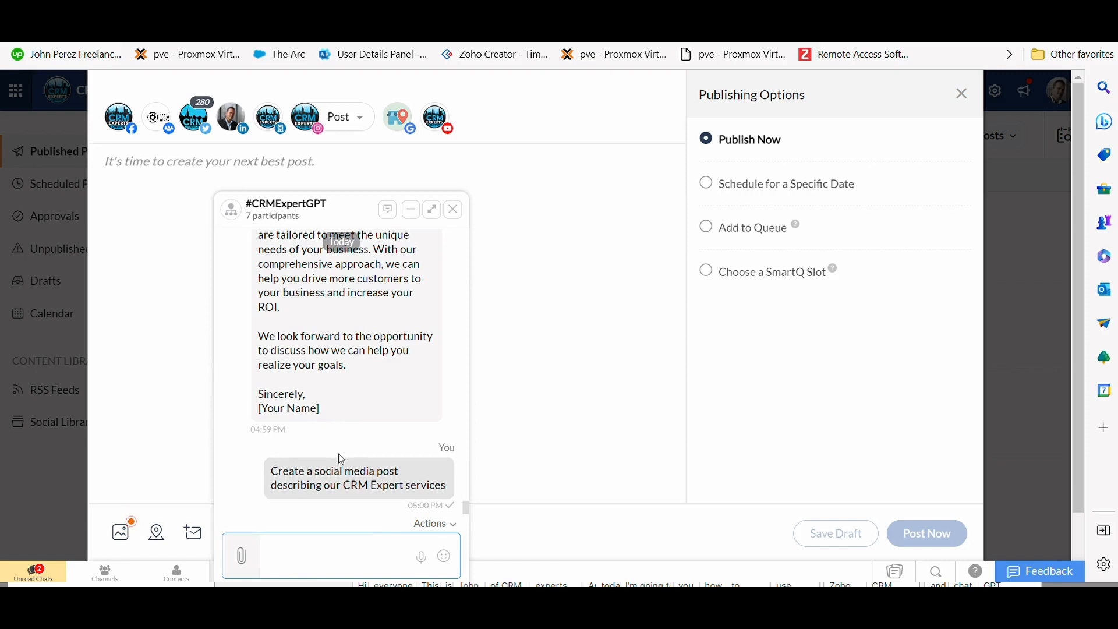
- Place the bot's post text with #CRMExpert #Automation #DataManagement hashtags into the composer
{"action": "scroll", "scroll_direction": "down", "scroll_amount": 3}
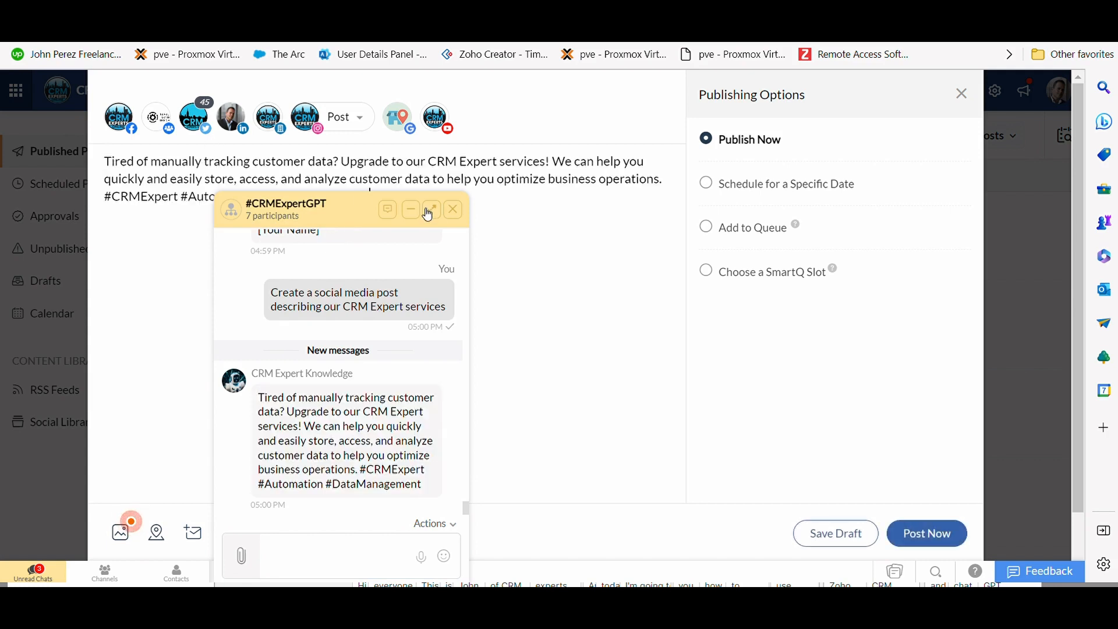
{"action": "left_click", "coordinate": [411, 209]}
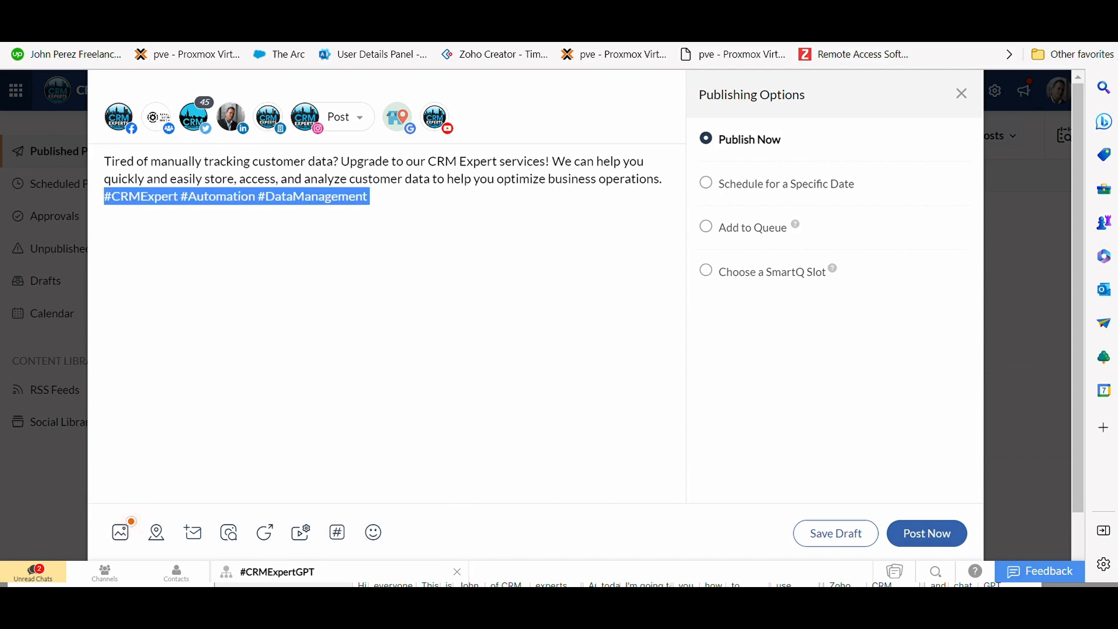
{"action": "left_click", "coordinate": [391, 202]}
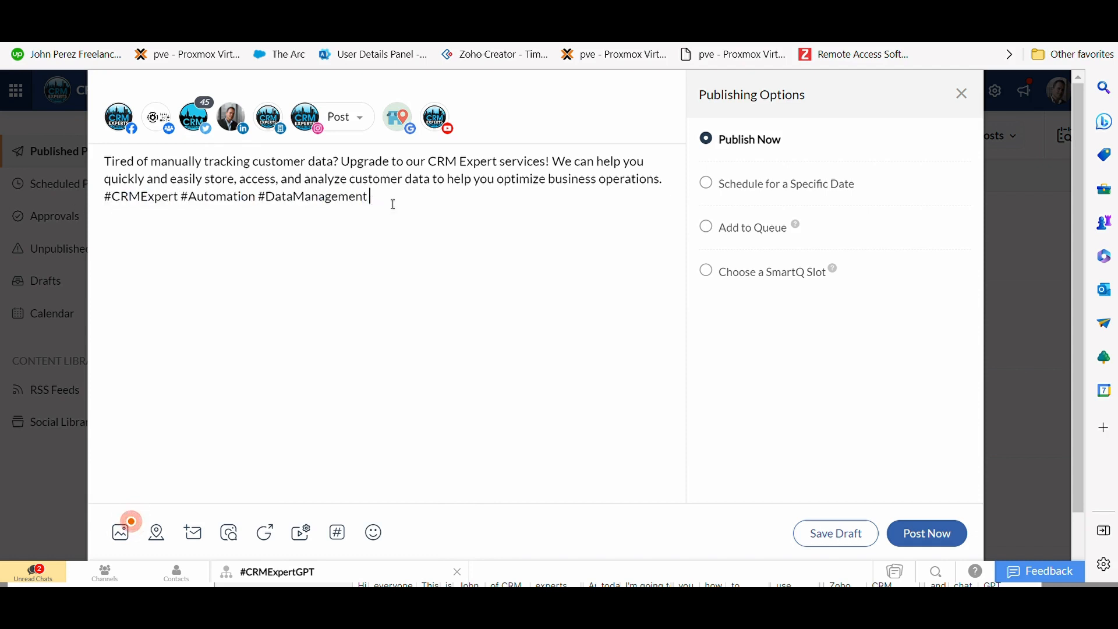
{"action": "key", "text": "ctrl+a"}
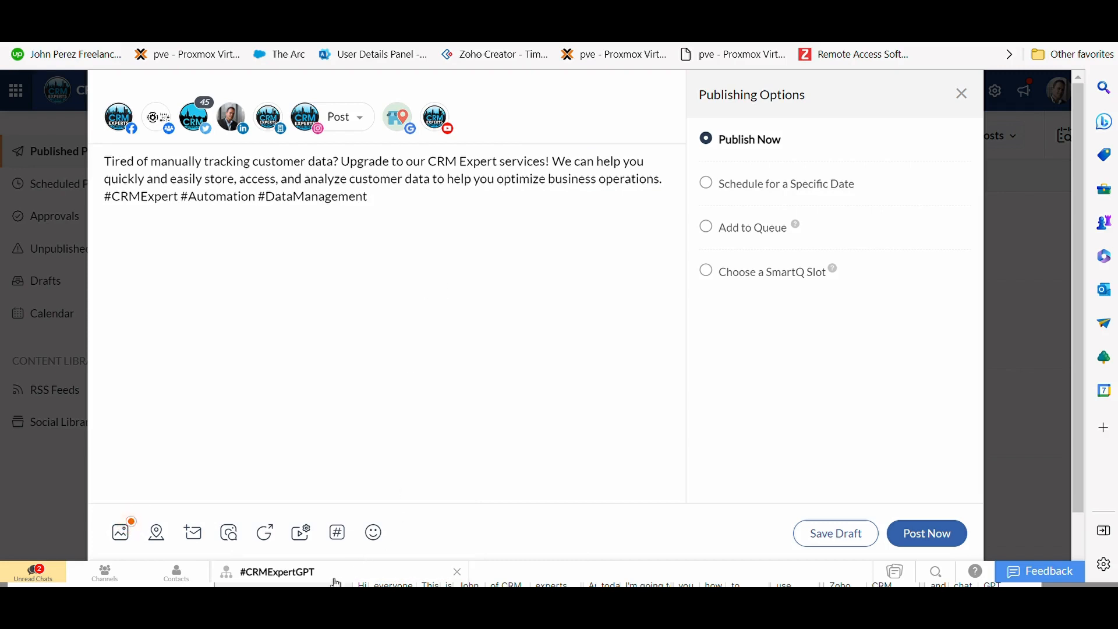
{"action": "left_click", "coordinate": [277, 571]}
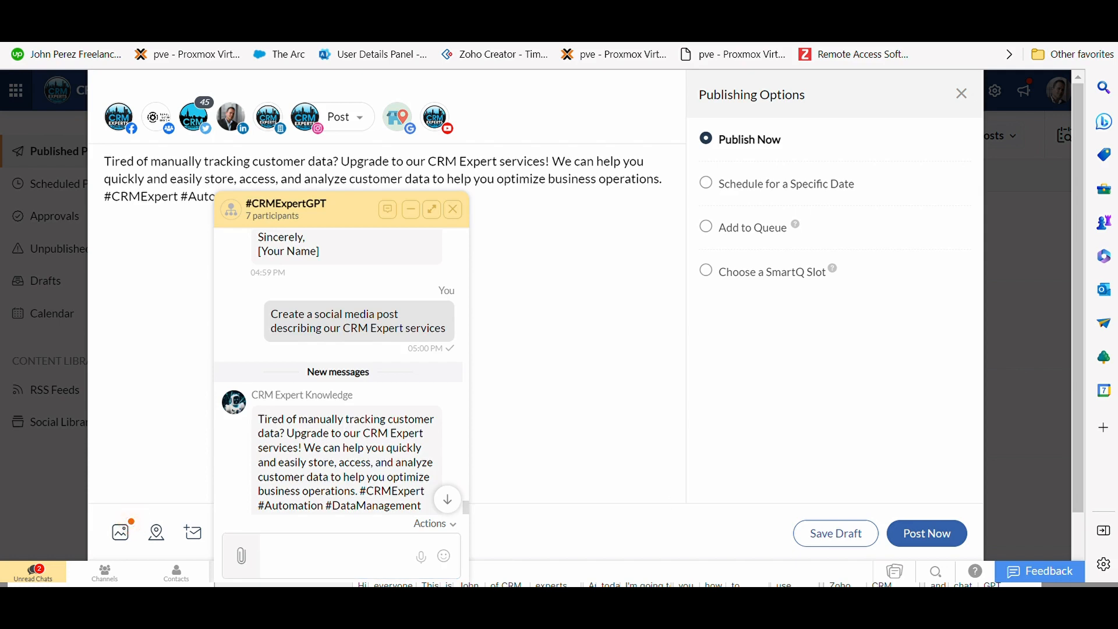
- Request an email campaign introducing Zoho CRM Services and send the draft to email via Add To Email
{"action": "type", "text": "Create an email campaign introducing our Zoho CRM Service"}
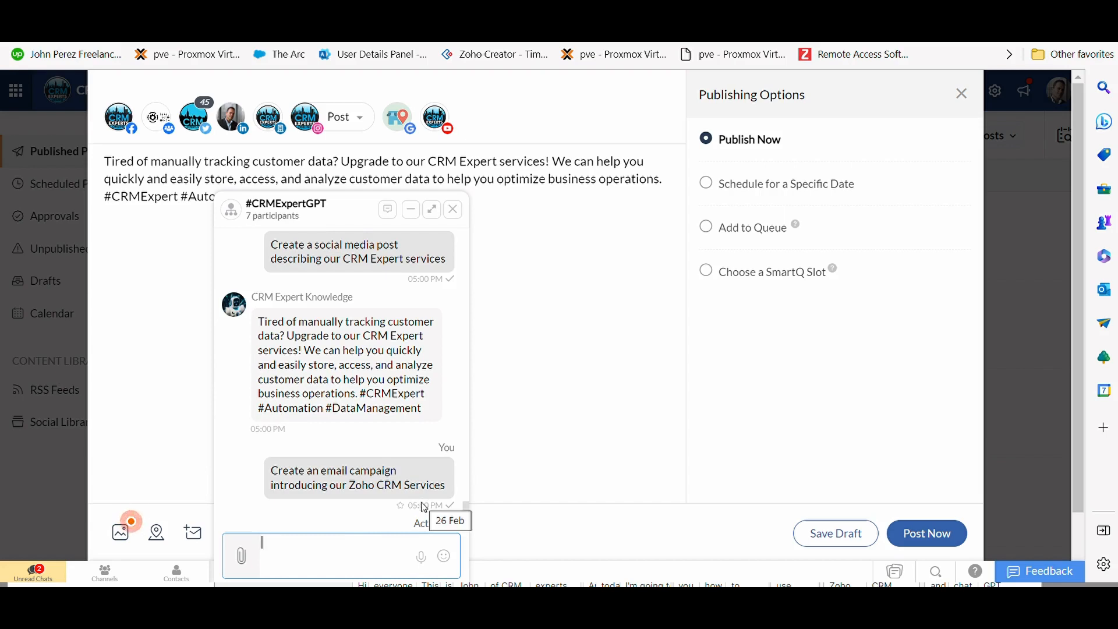
{"action": "mouse_move", "coordinate": [397, 516]}
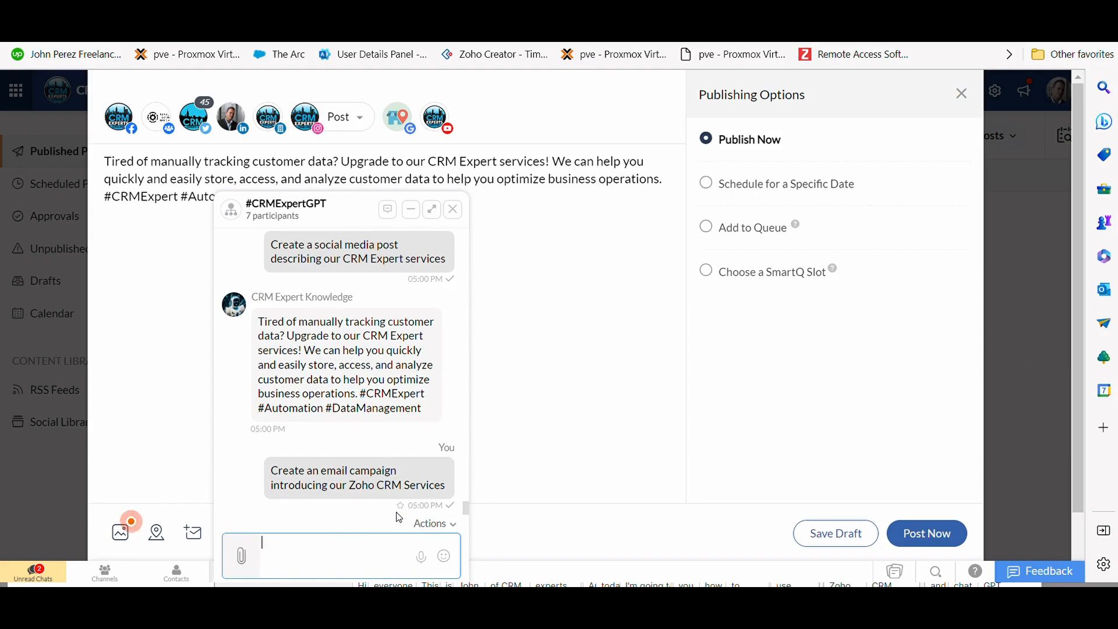
{"action": "scroll", "scroll_direction": "down", "scroll_amount": 3}
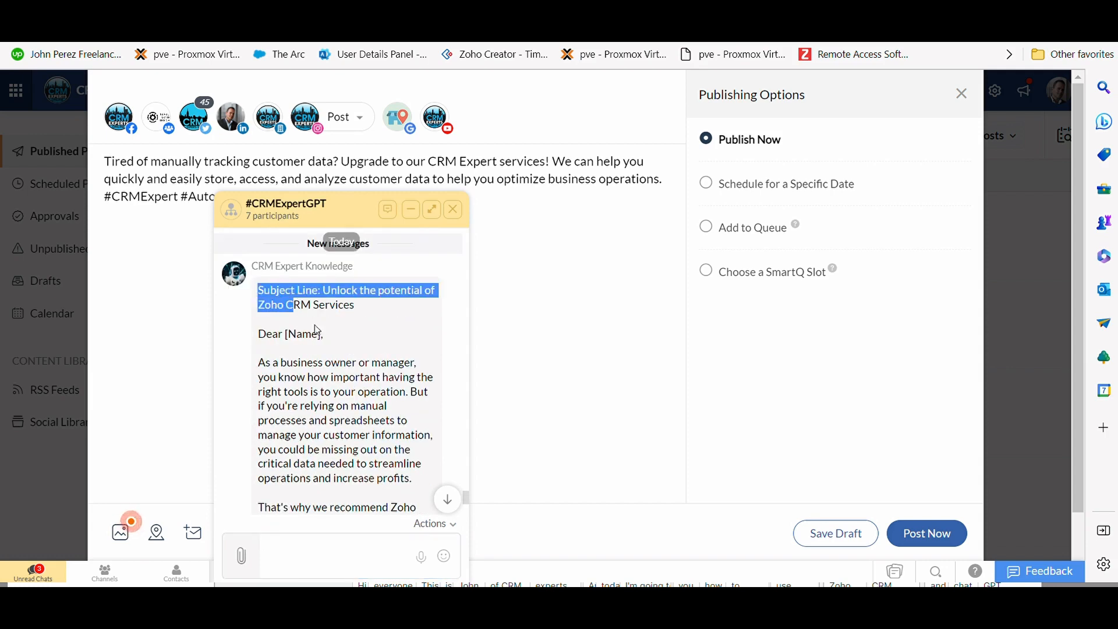
{"action": "scroll", "scroll_direction": "down", "scroll_amount": 3}
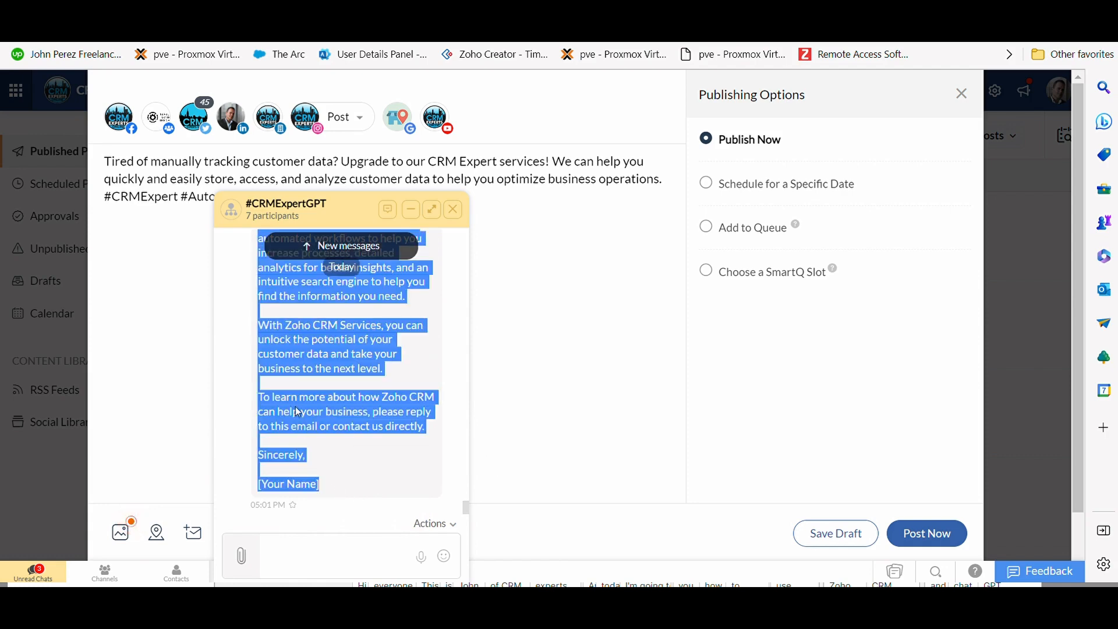
{"action": "mouse_move", "coordinate": [319, 451]}
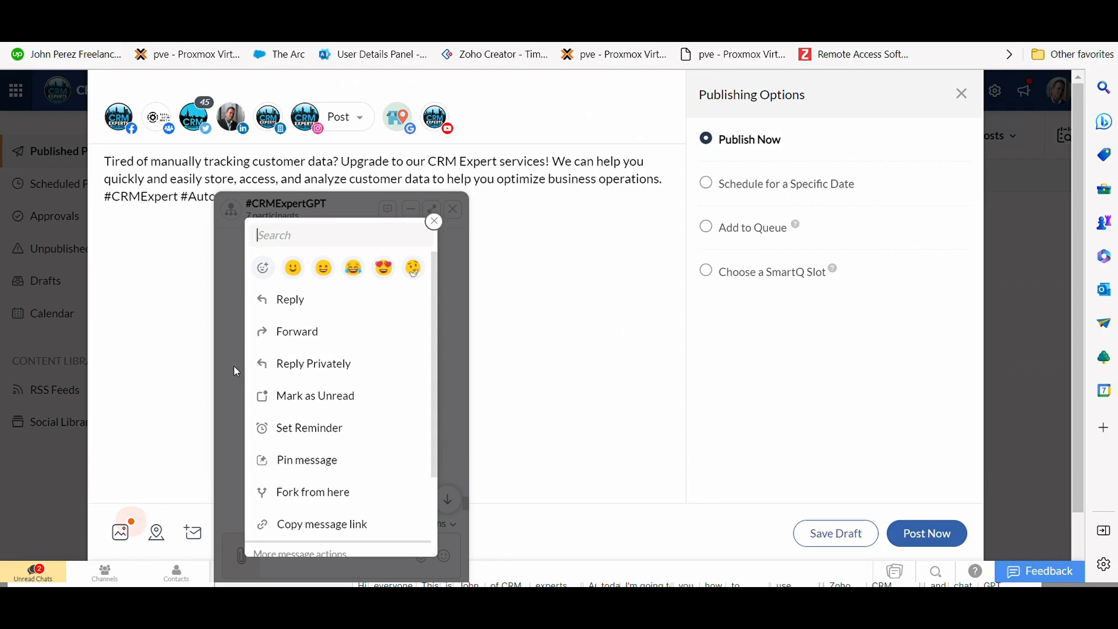
{"action": "scroll", "scroll_direction": "down", "scroll_amount": 3}
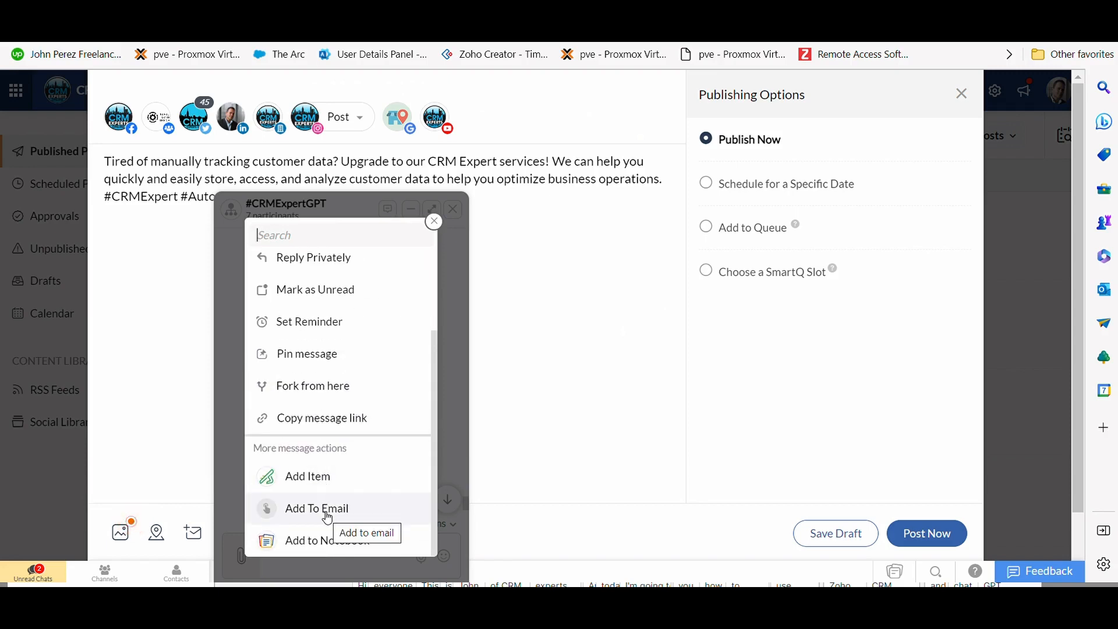
{"action": "mouse_move", "coordinate": [367, 519]}
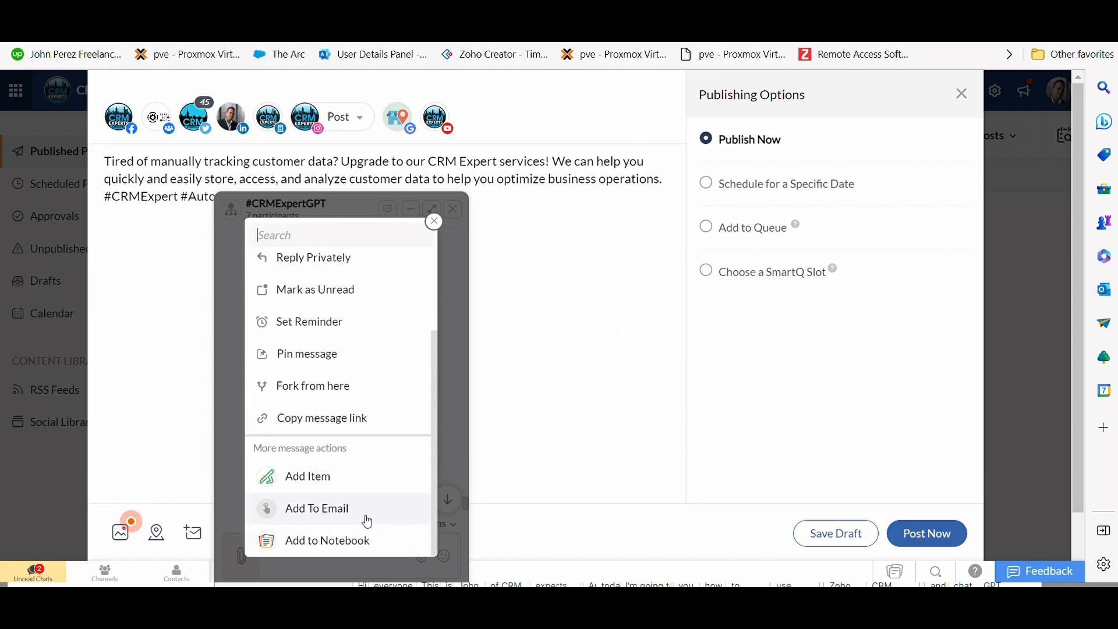
{"action": "left_click", "coordinate": [433, 221]}
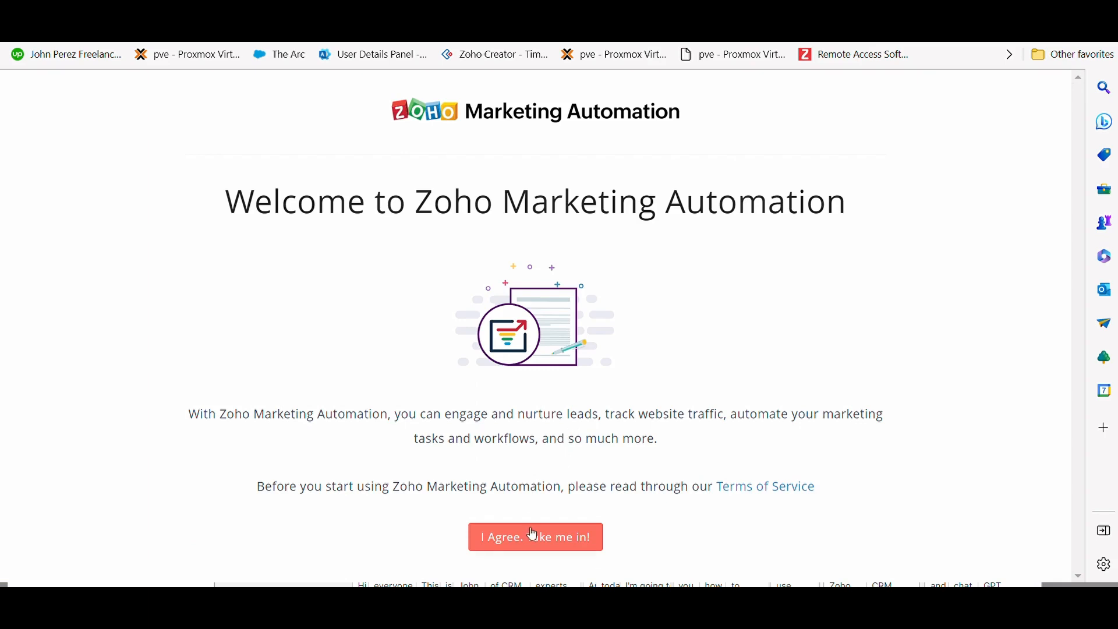
- Enter Marketing Automation, then start a Reply All on Zoho Desk ticket #899 'Gantt Chart Ninja'
{"action": "left_click", "coordinate": [534, 536]}
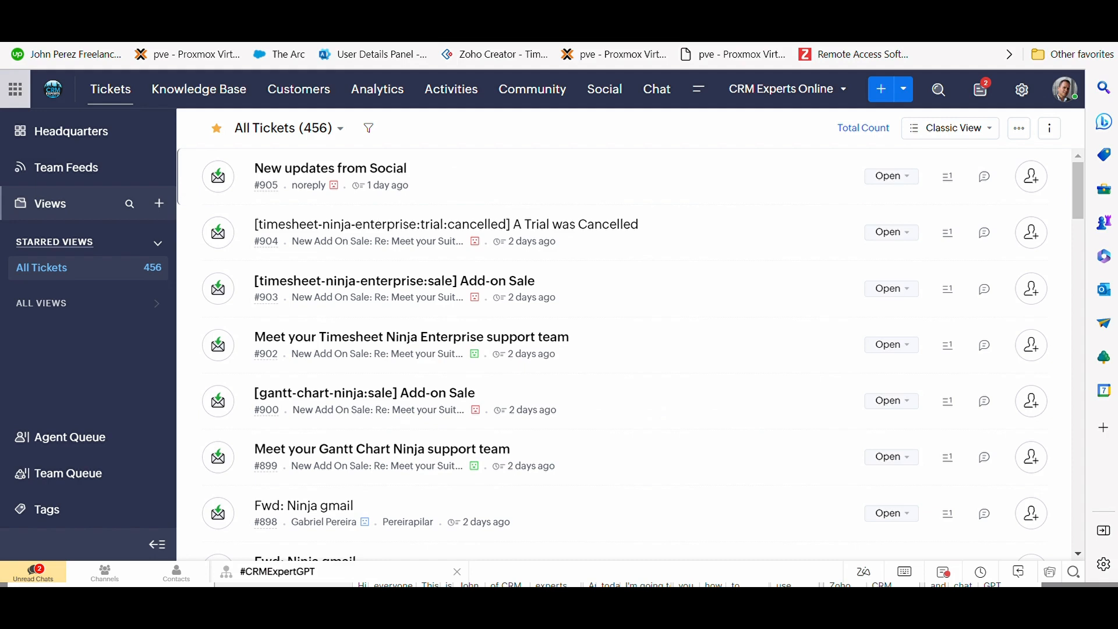
{"action": "mouse_move", "coordinate": [644, 210]}
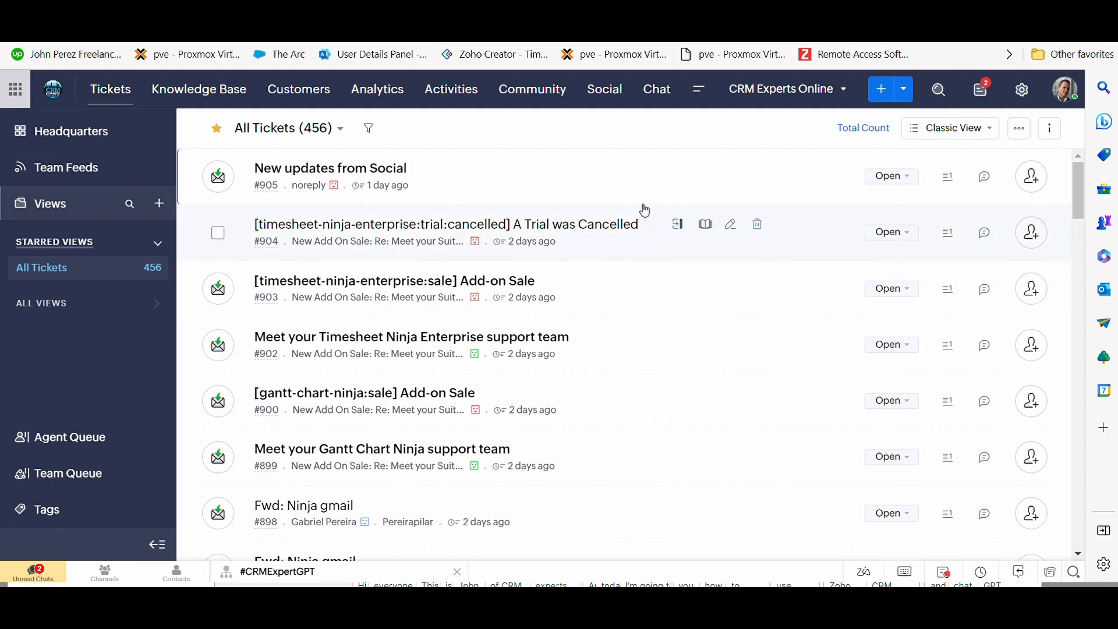
{"action": "mouse_move", "coordinate": [393, 171]}
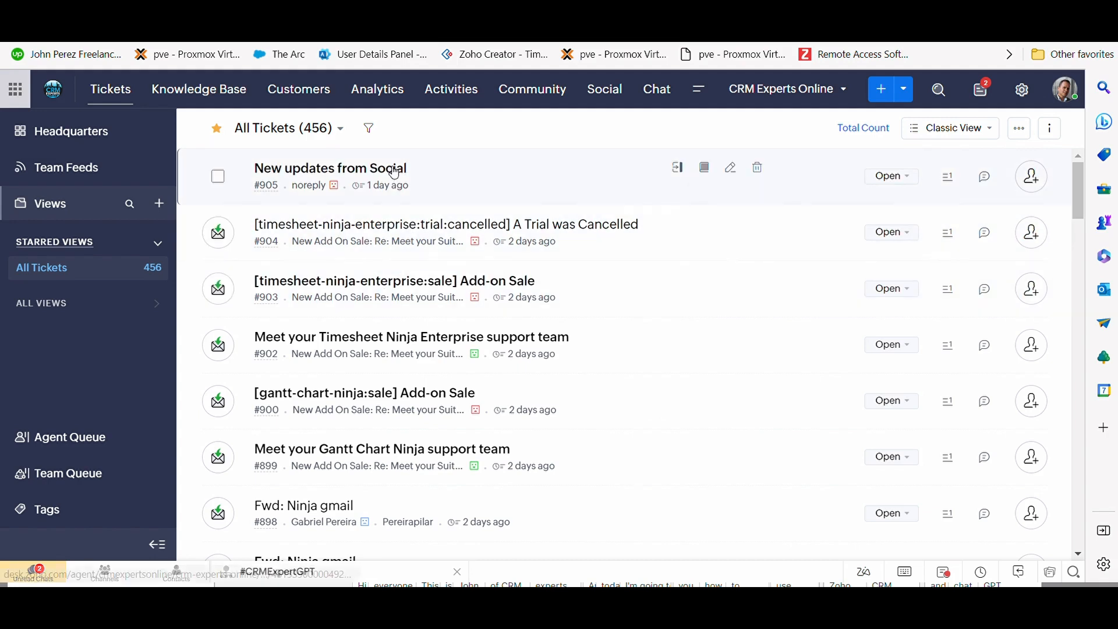
{"action": "mouse_move", "coordinate": [389, 399]}
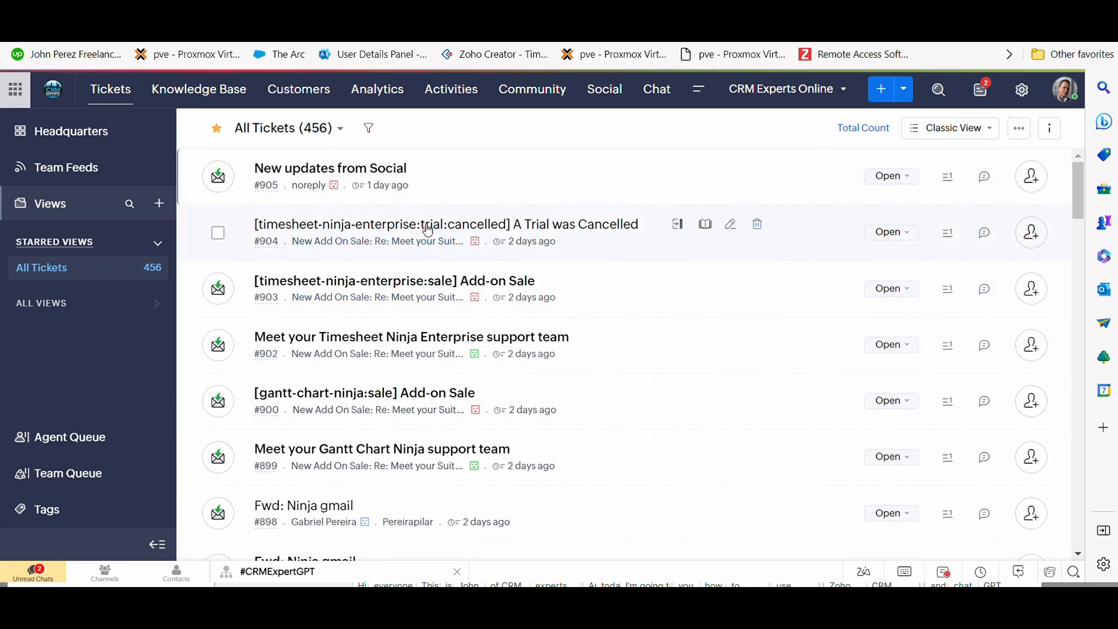
{"action": "left_click", "coordinate": [447, 224]}
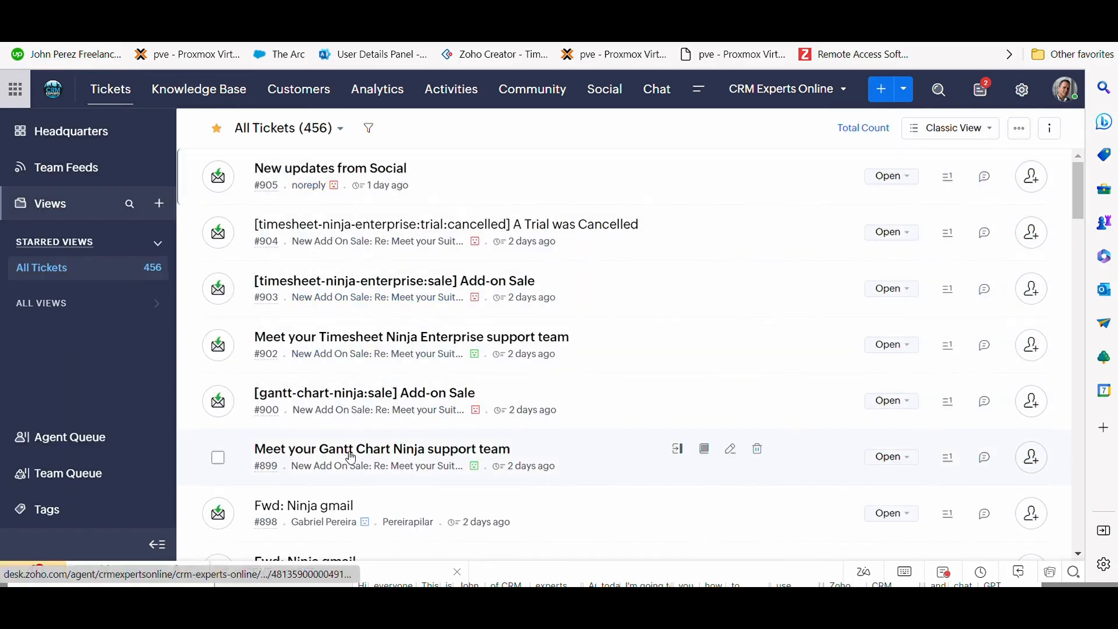
{"action": "left_click", "coordinate": [382, 448]}
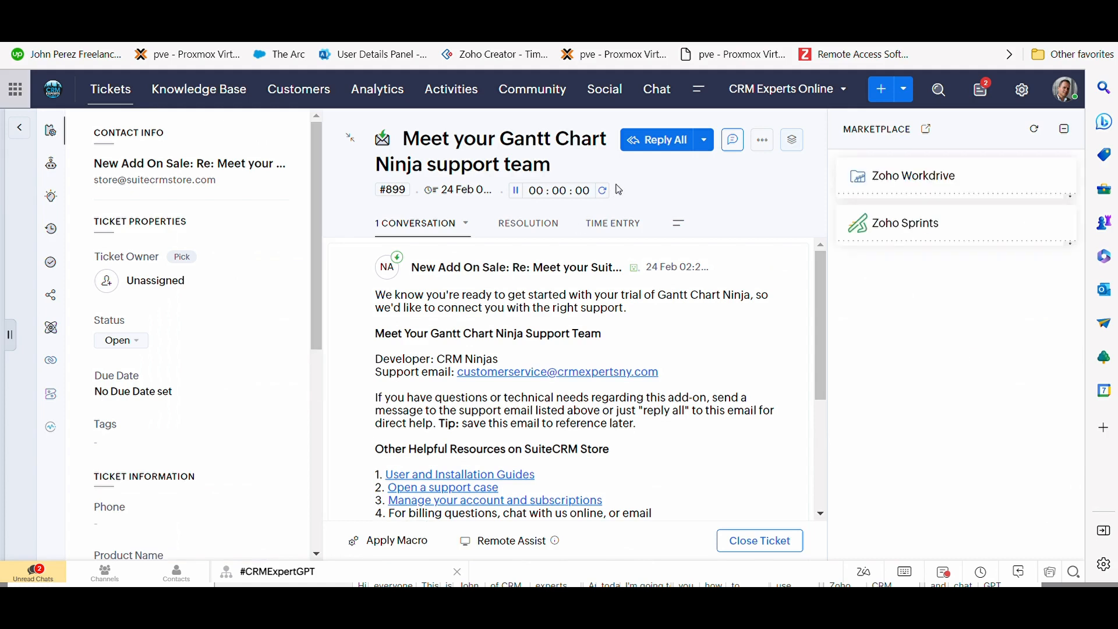
{"action": "left_click", "coordinate": [664, 139]}
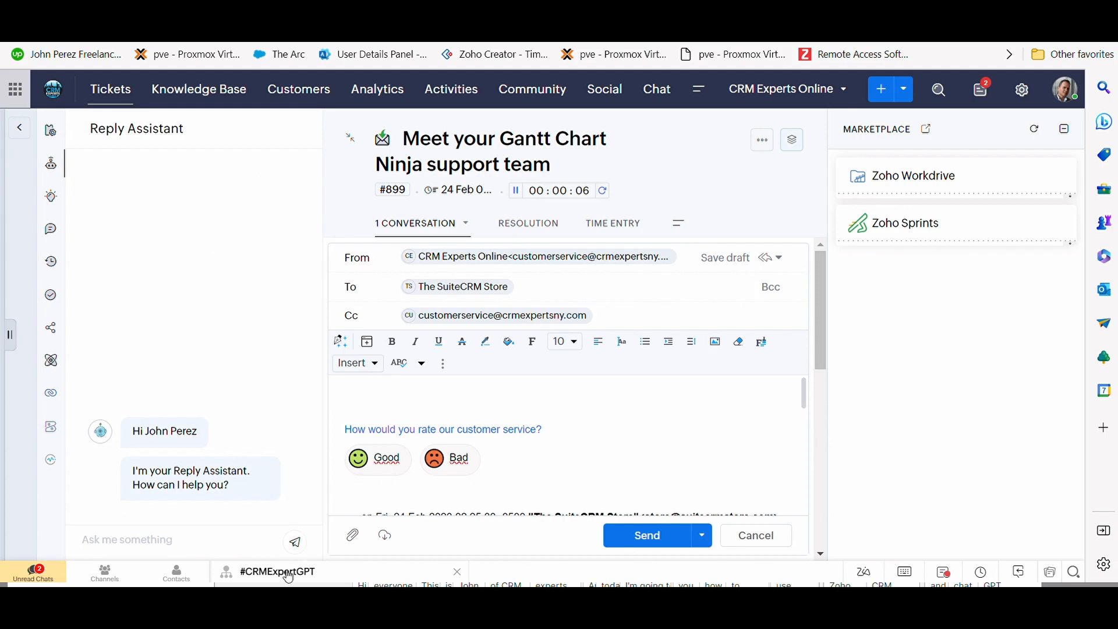
- Ask the bot how to reset their Gmail password and return to the ticket reply with its answer
{"action": "left_click", "coordinate": [277, 570]}
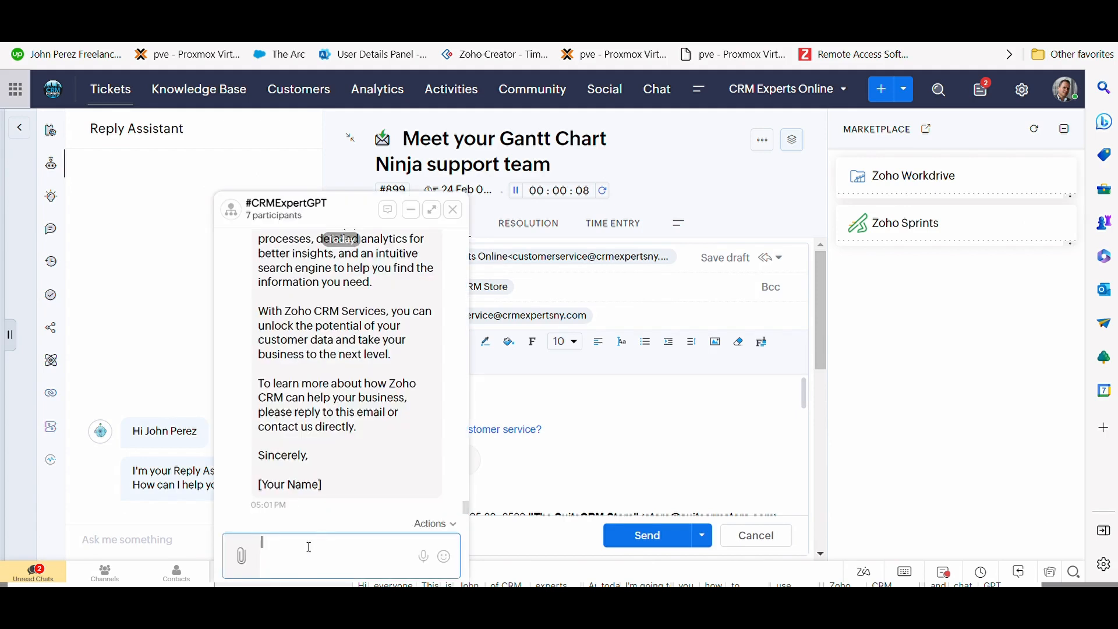
{"action": "type", "text": "How"}
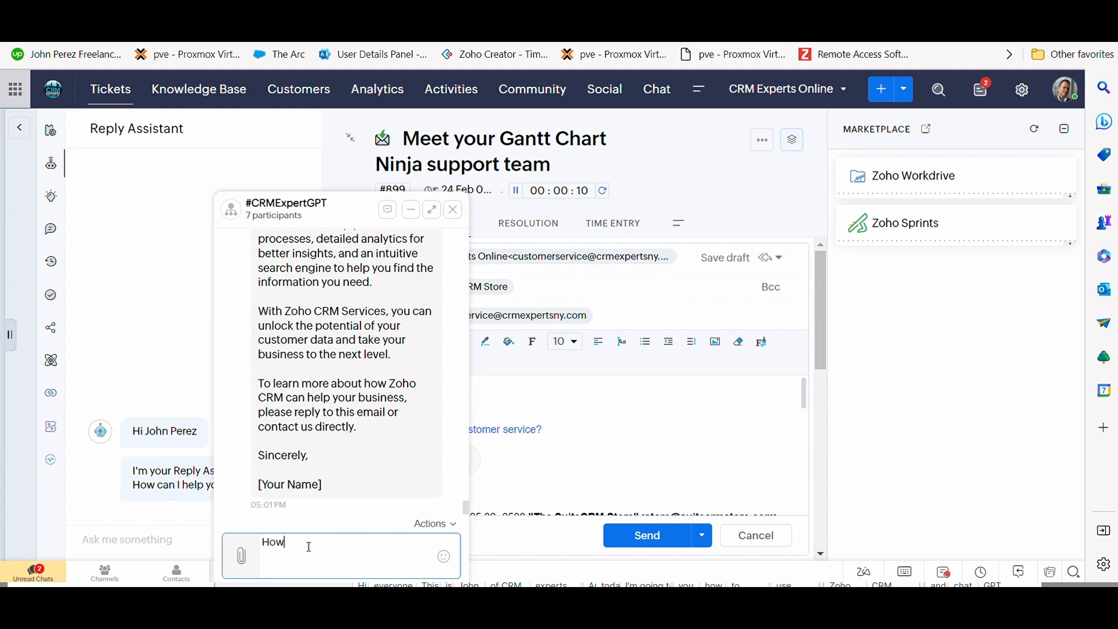
{"action": "type", "text": "to reset t"}
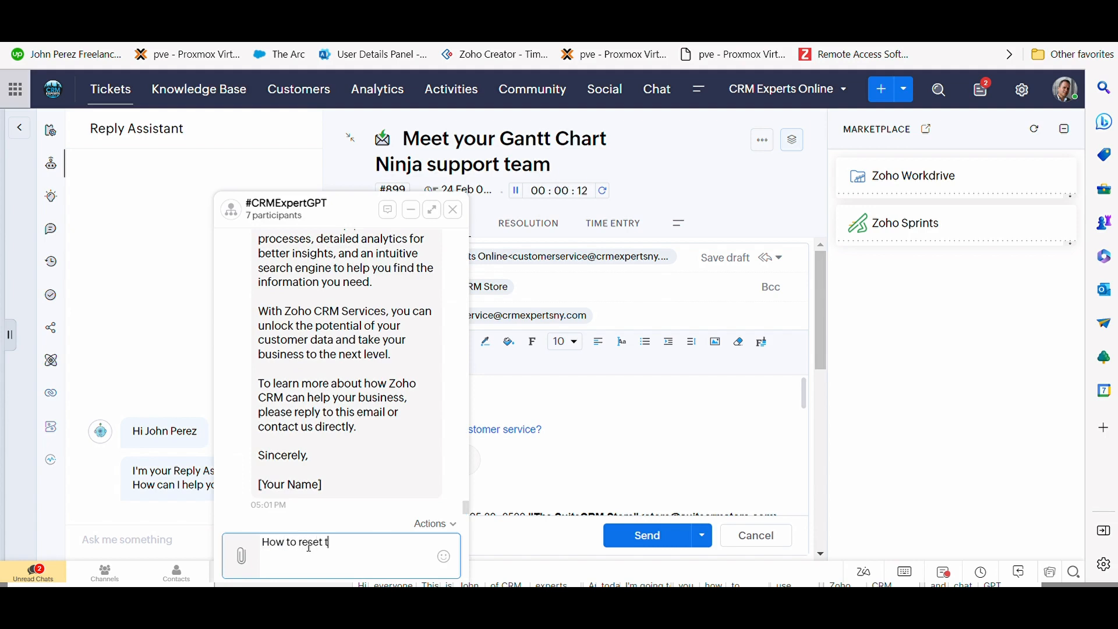
{"action": "type", "text": "heir password"}
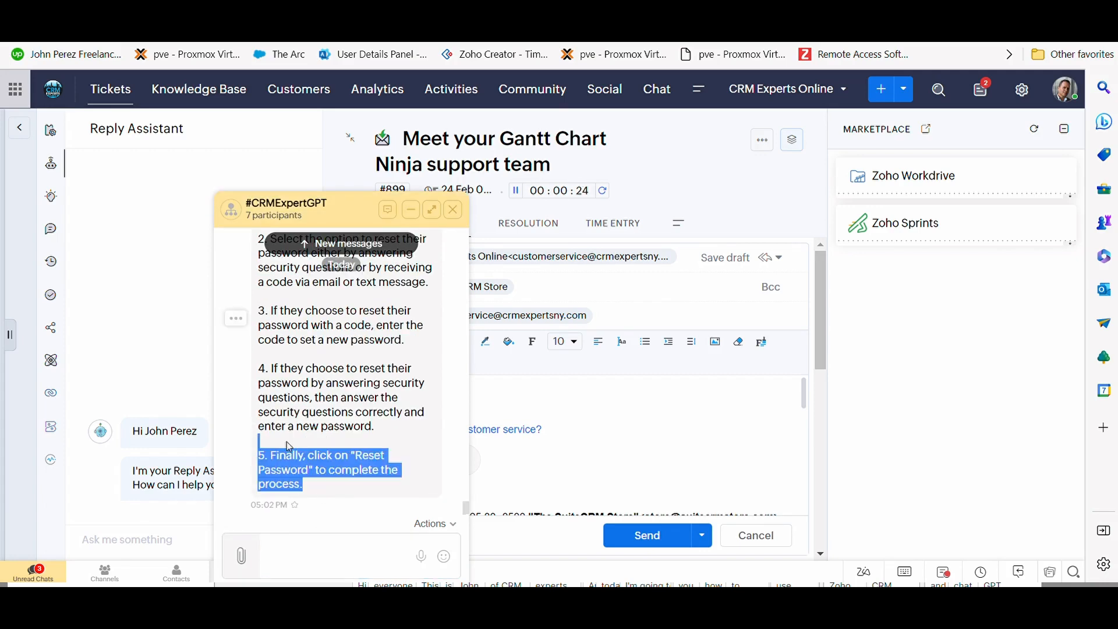
{"action": "scroll", "scroll_direction": "up", "scroll_amount": 3}
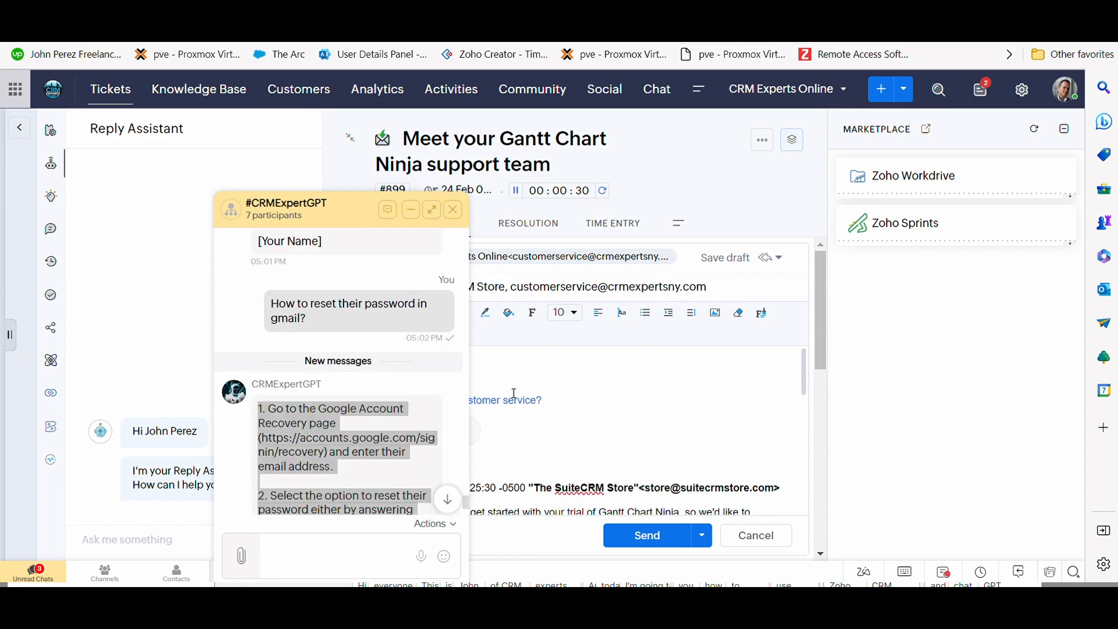
{"action": "left_click", "coordinate": [452, 209]}
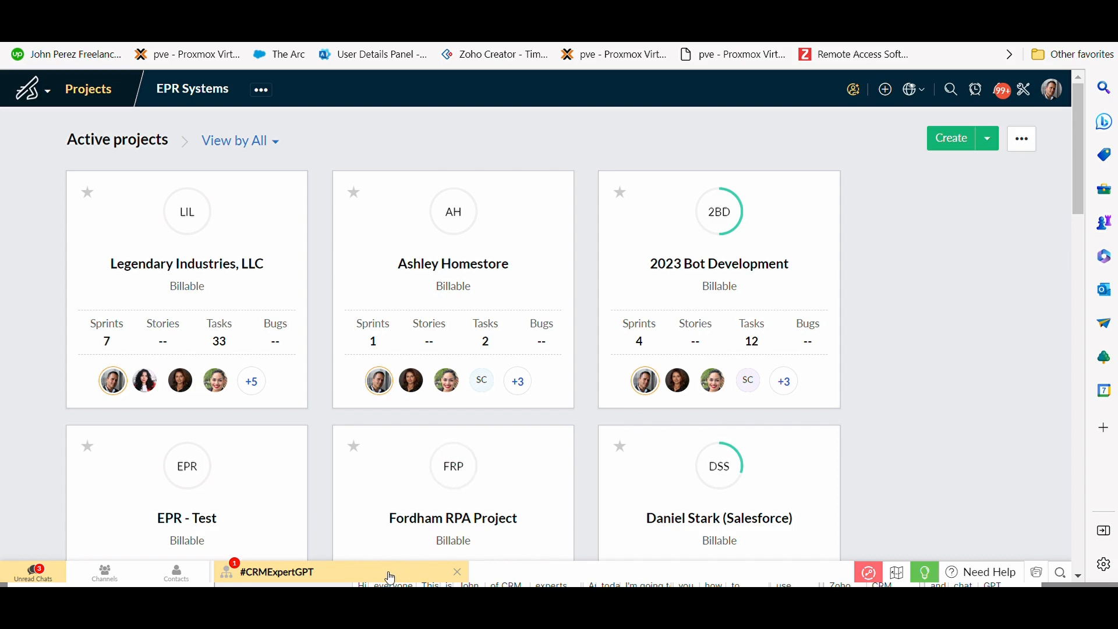
- Ask the bot for Deluge code that copies activity from a contact into an account
{"action": "left_click", "coordinate": [285, 570]}
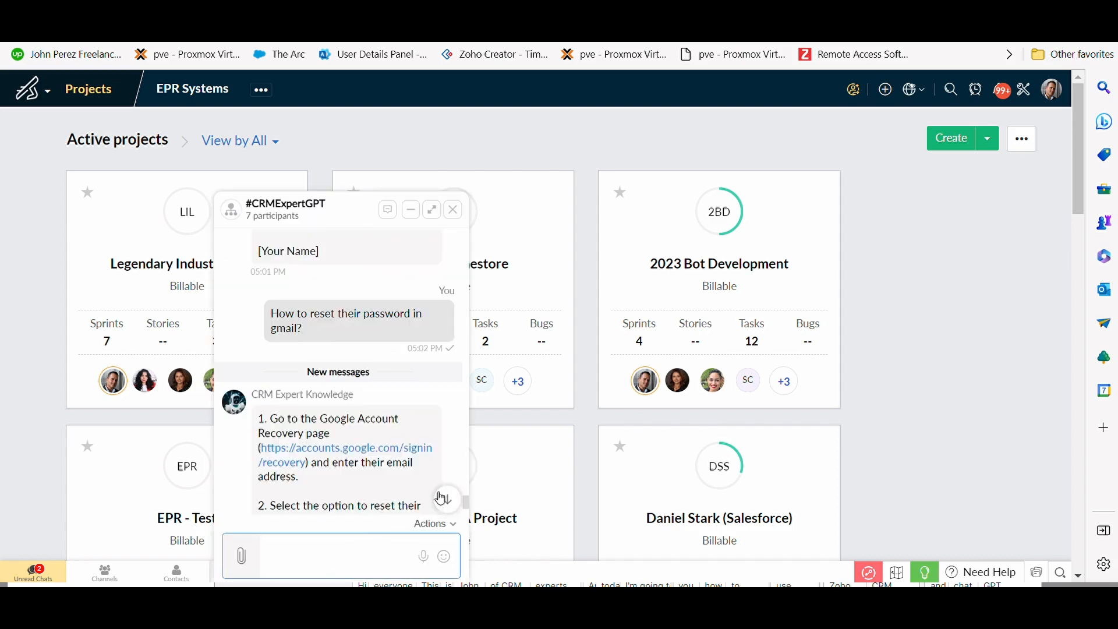
{"action": "scroll", "scroll_direction": "down", "scroll_amount": 3}
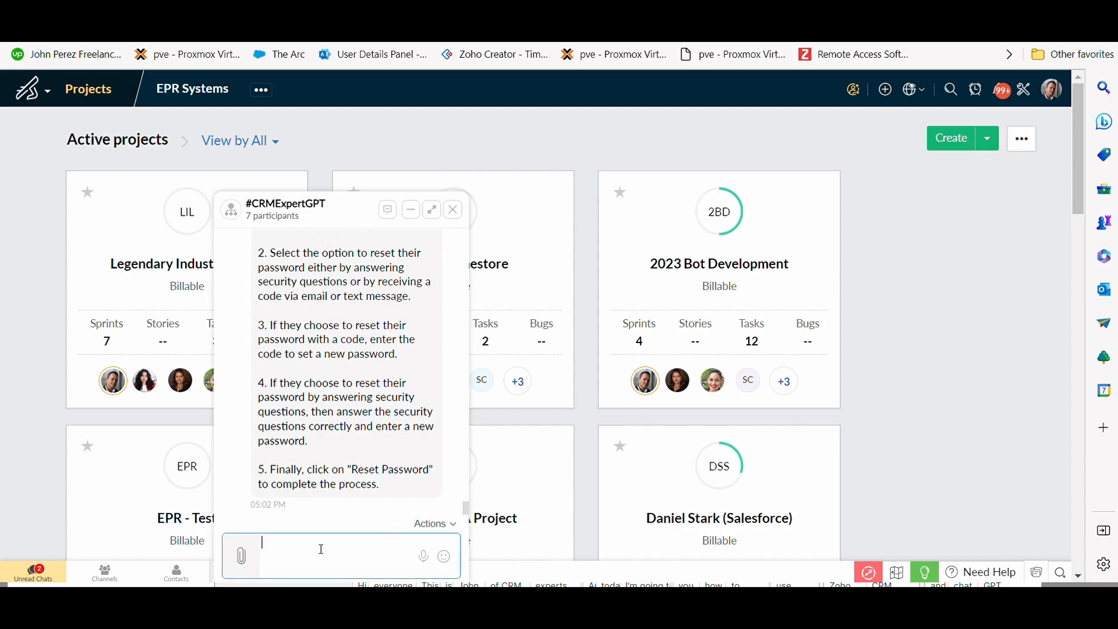
{"action": "type", "text": "Please write me deluge code that copies activity from a contact into an account"}
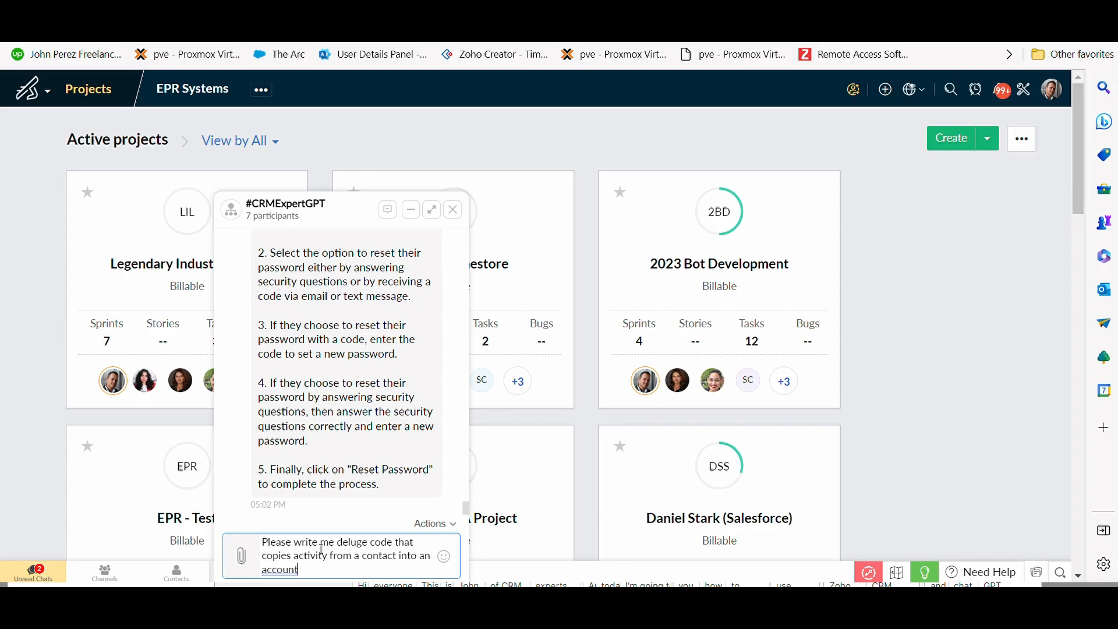
{"action": "type", "text": "."}
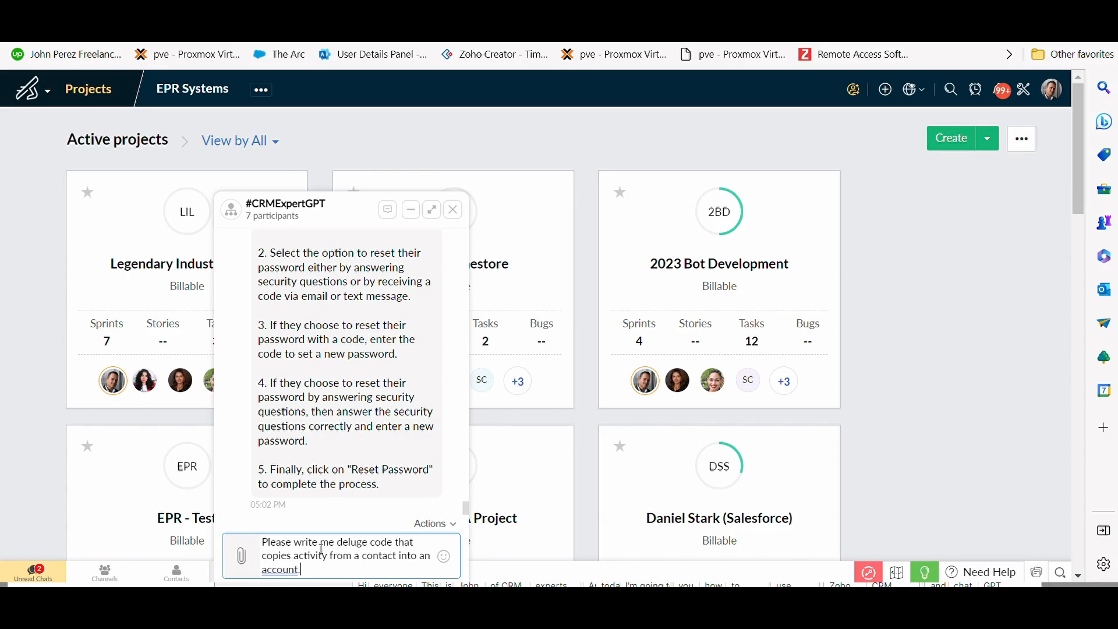
{"action": "key", "text": "Return"}
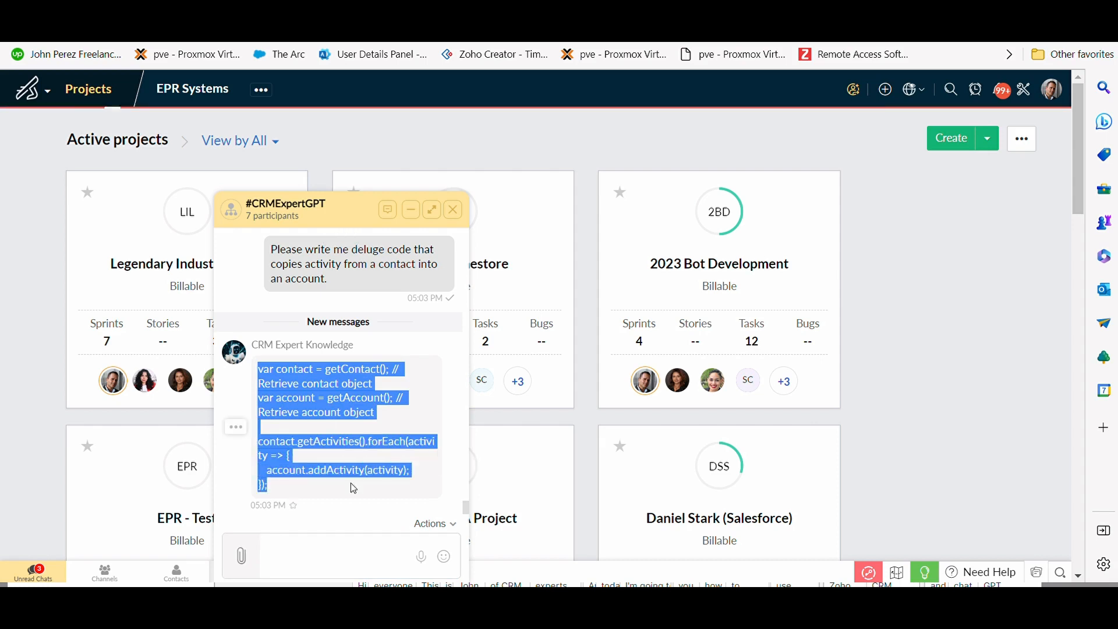
- Open the message actions for the bot's Deluge code reply in Zoho Sprints
{"action": "left_click", "coordinate": [885, 89]}
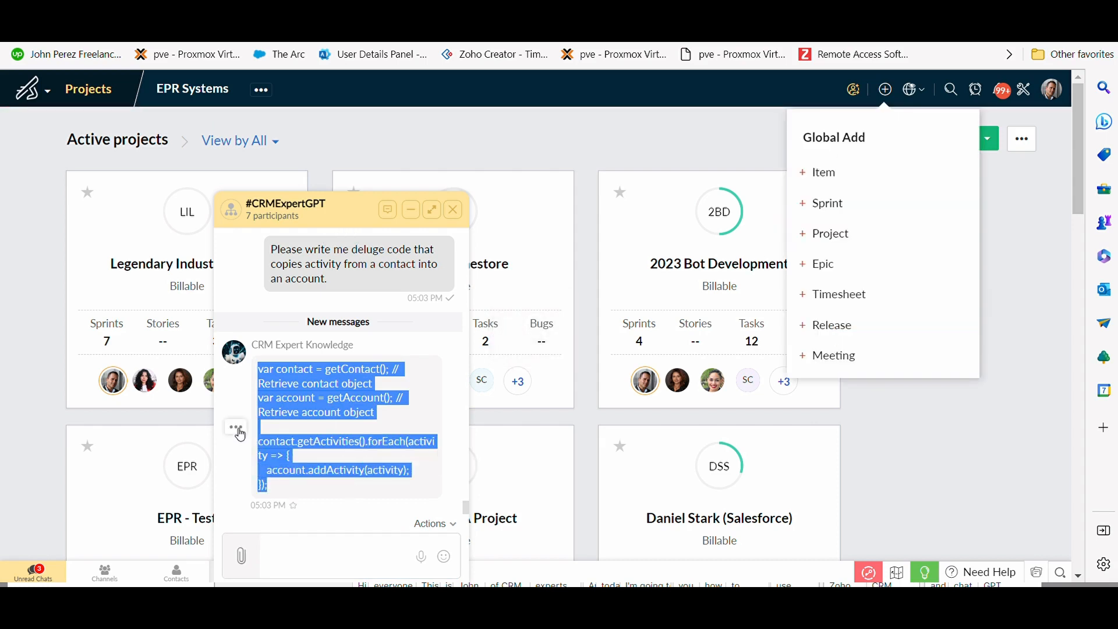
{"action": "left_click", "coordinate": [236, 427]}
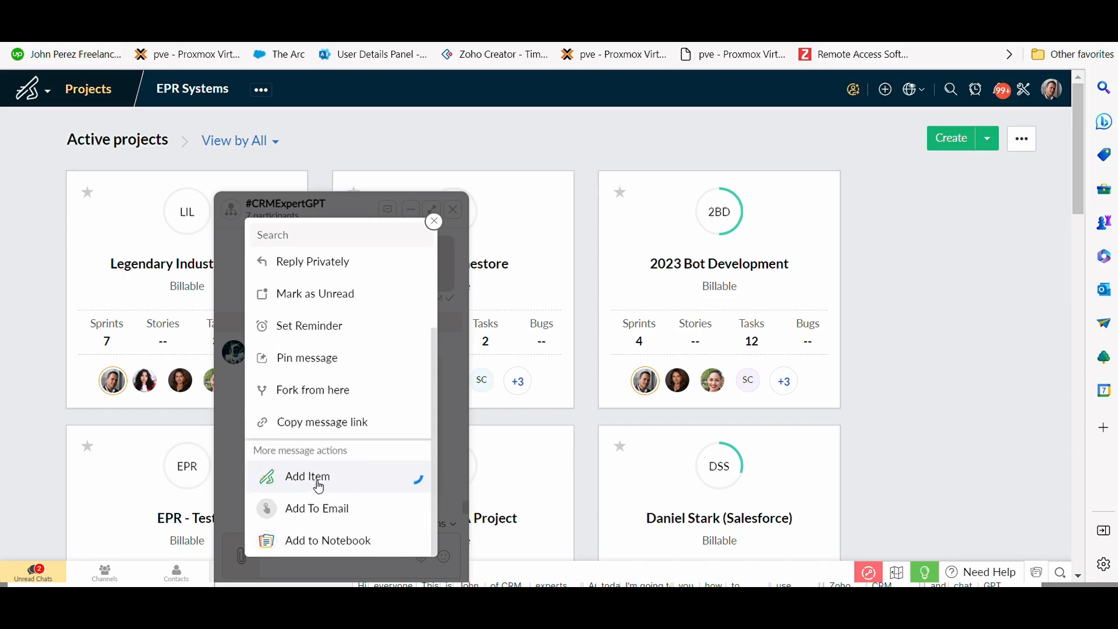
- Add the Deluge code message as a backlog item, keeping team and project, with the code as Description
{"action": "left_click", "coordinate": [307, 476]}
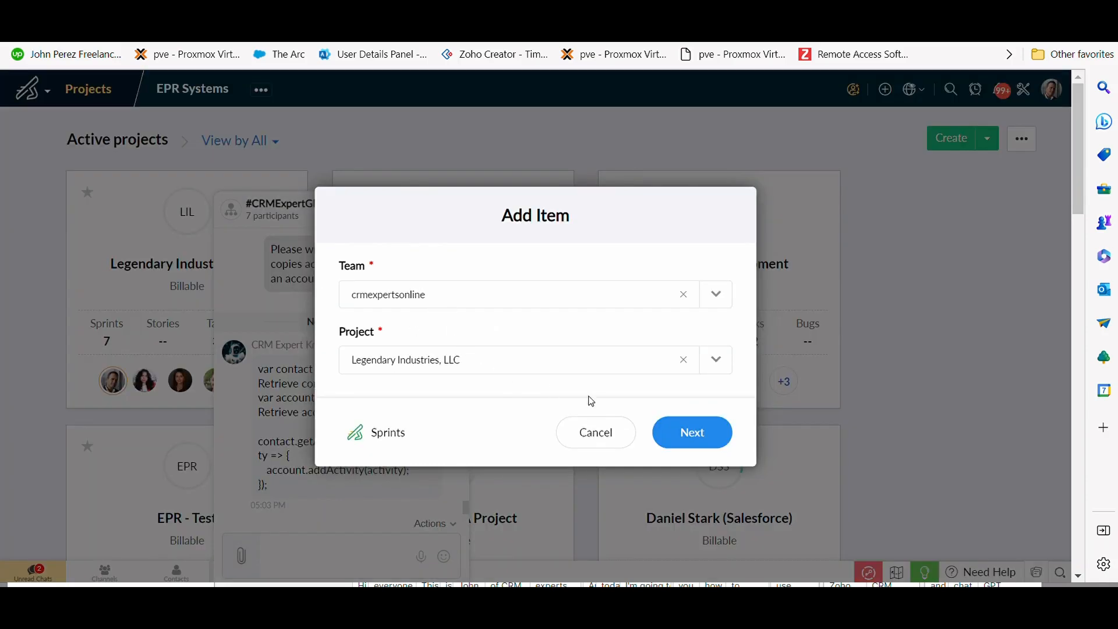
{"action": "left_click", "coordinate": [691, 432]}
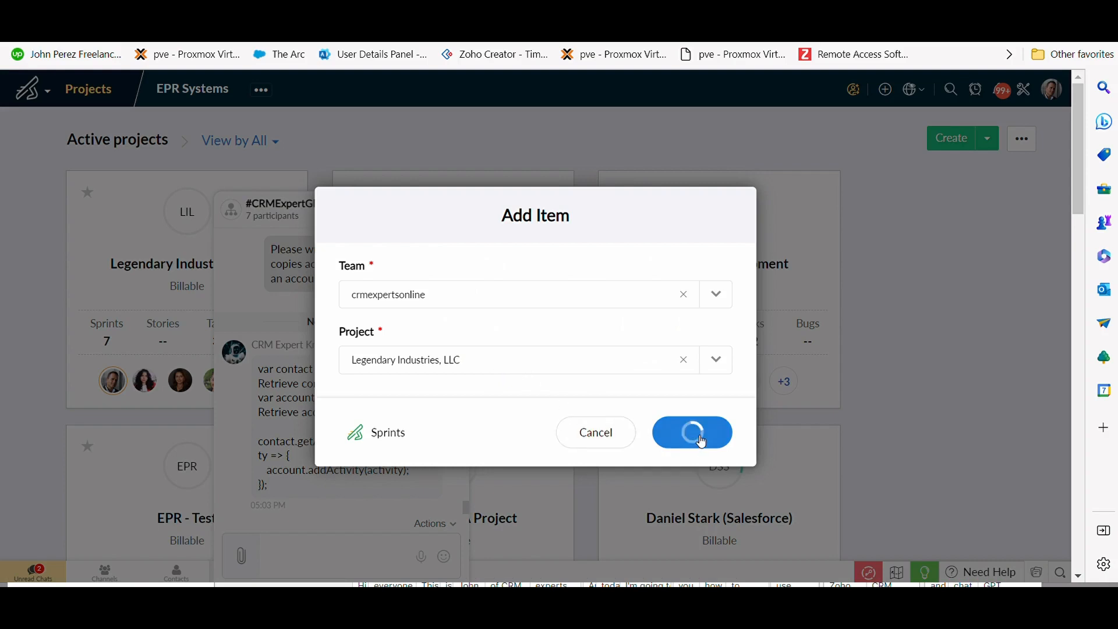
{"action": "left_click", "coordinate": [690, 432]}
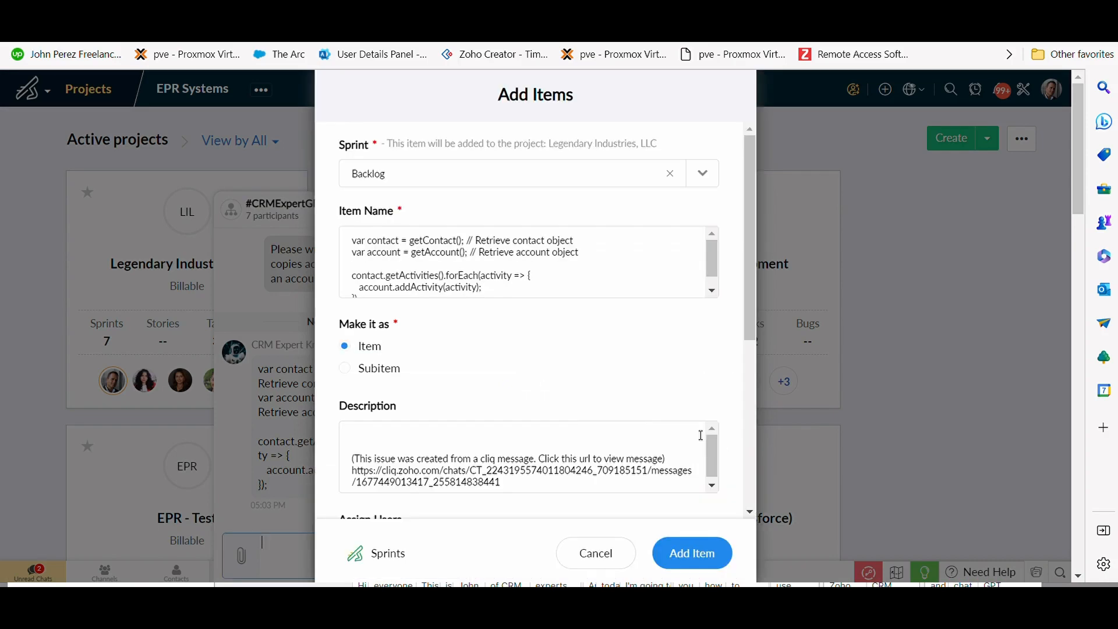
{"action": "left_click", "coordinate": [520, 289]}
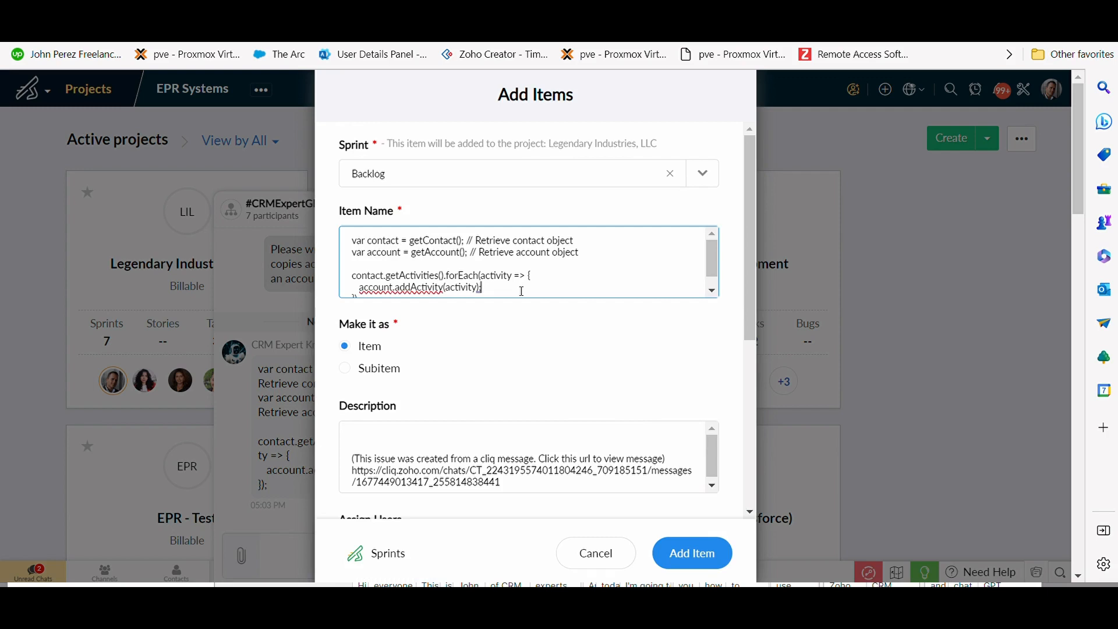
{"action": "key", "text": "ctrl+a"}
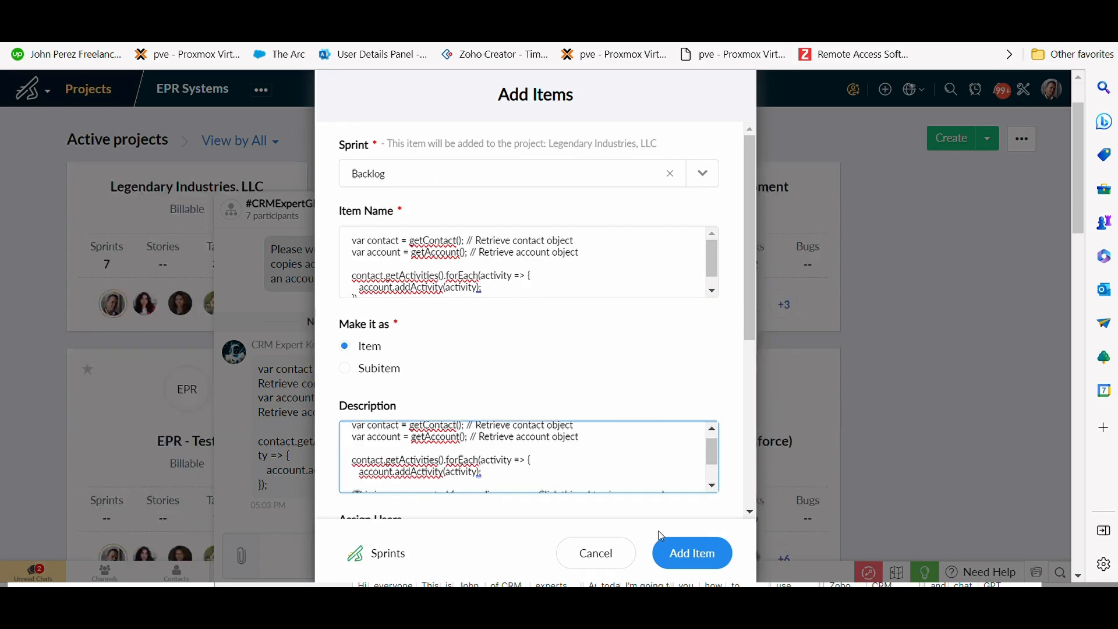
{"action": "left_click", "coordinate": [690, 552]}
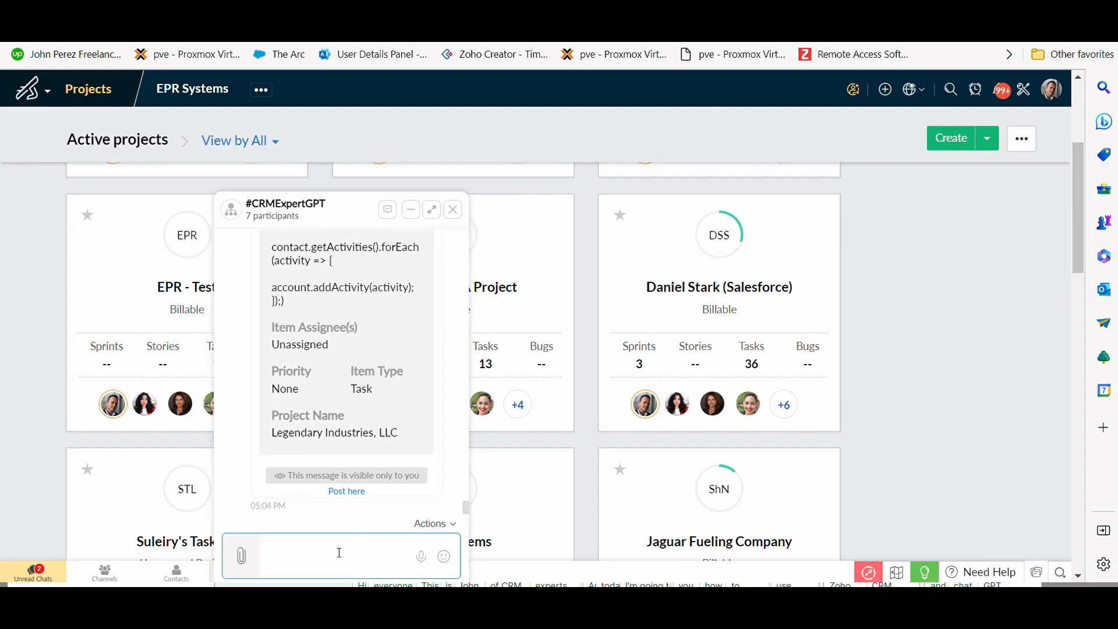
- Review the item confirmation card, then minimize the CRMExpertGPT chat to reveal active projects
{"action": "left_click", "coordinate": [322, 555]}
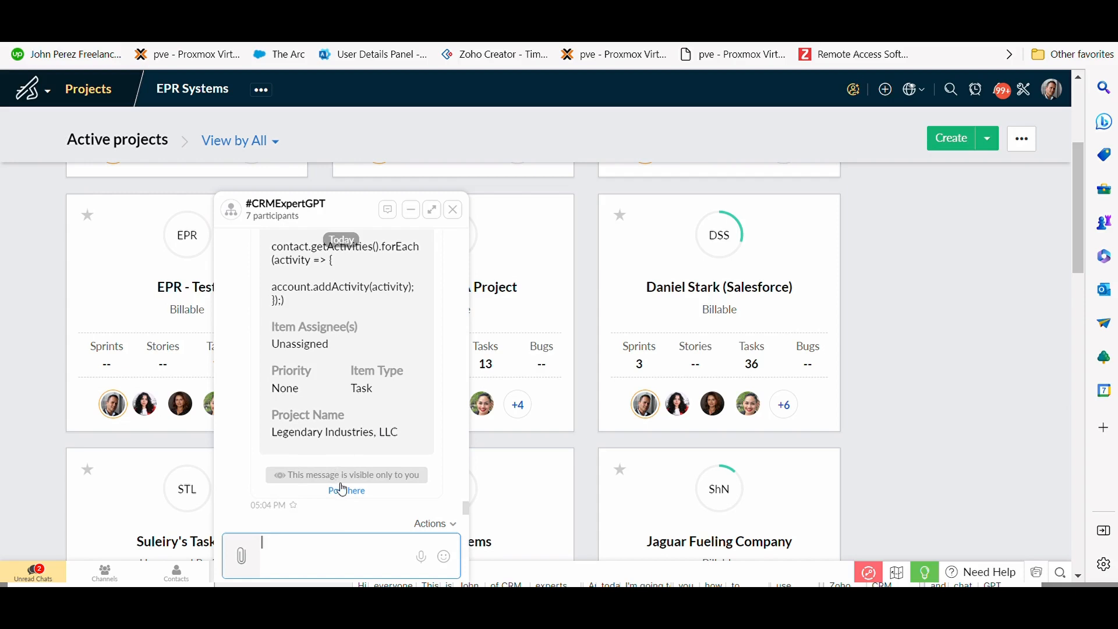
{"action": "mouse_move", "coordinate": [244, 345]}
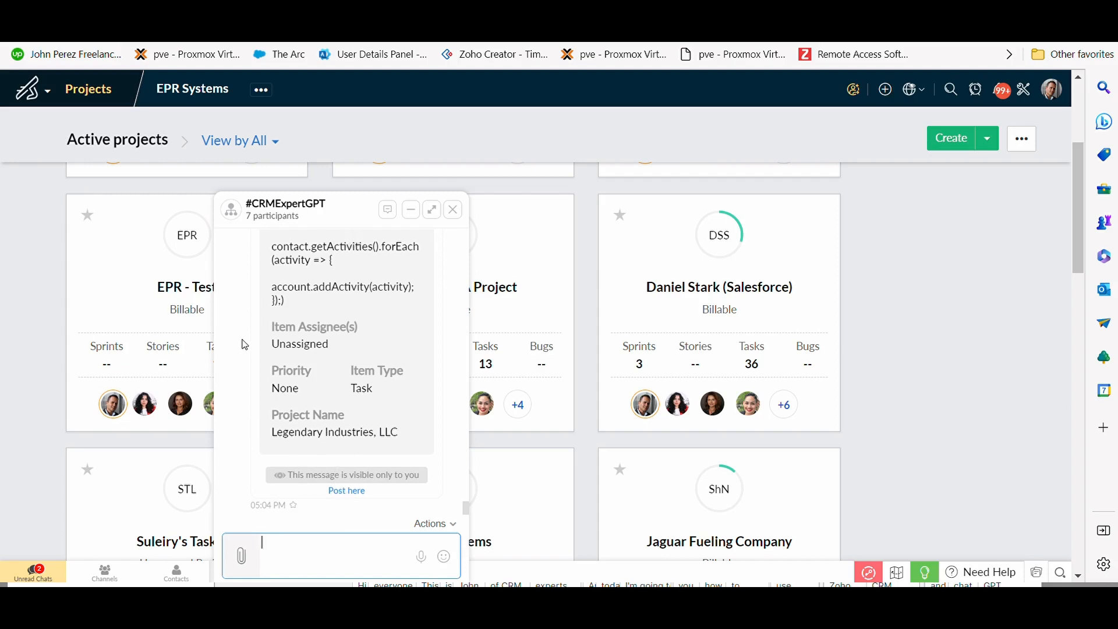
{"action": "mouse_move", "coordinate": [418, 264]}
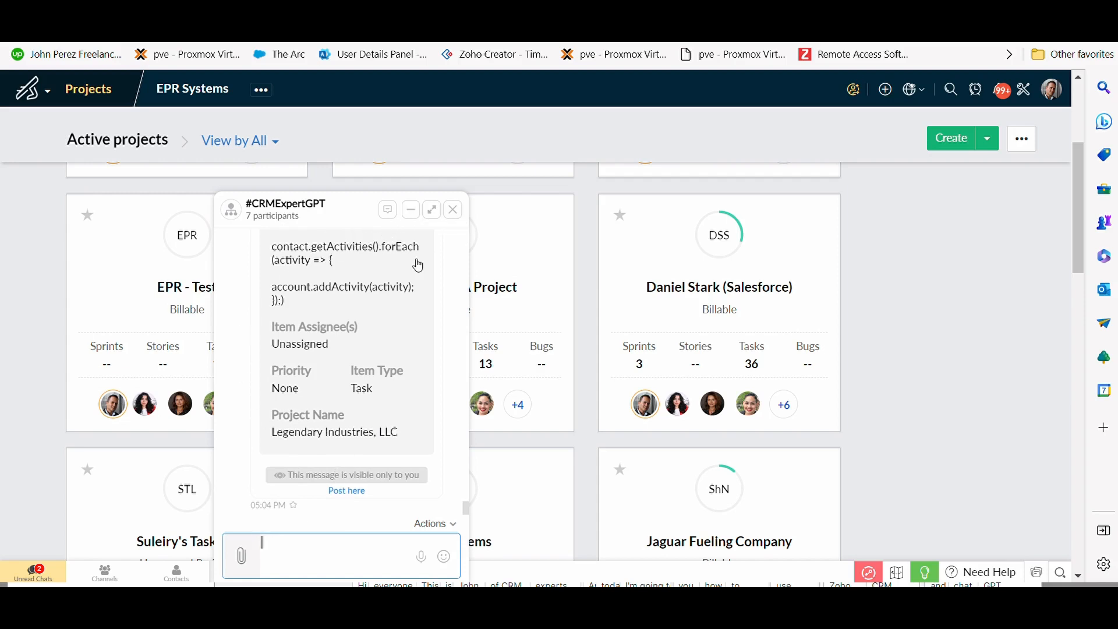
{"action": "mouse_move", "coordinate": [738, 182]}
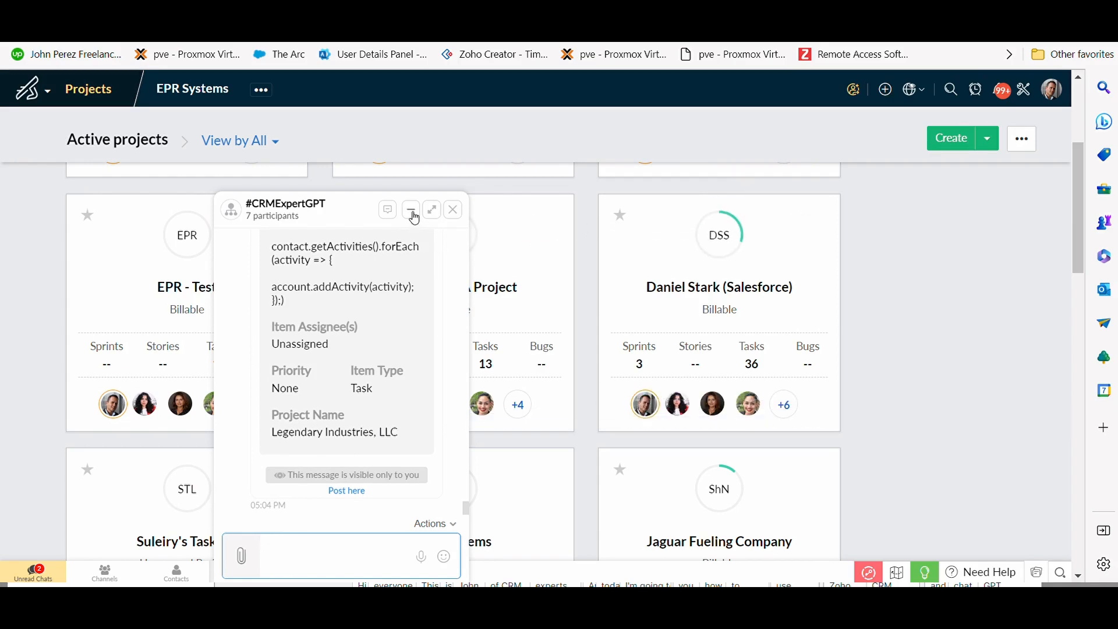
{"action": "left_click", "coordinate": [411, 208]}
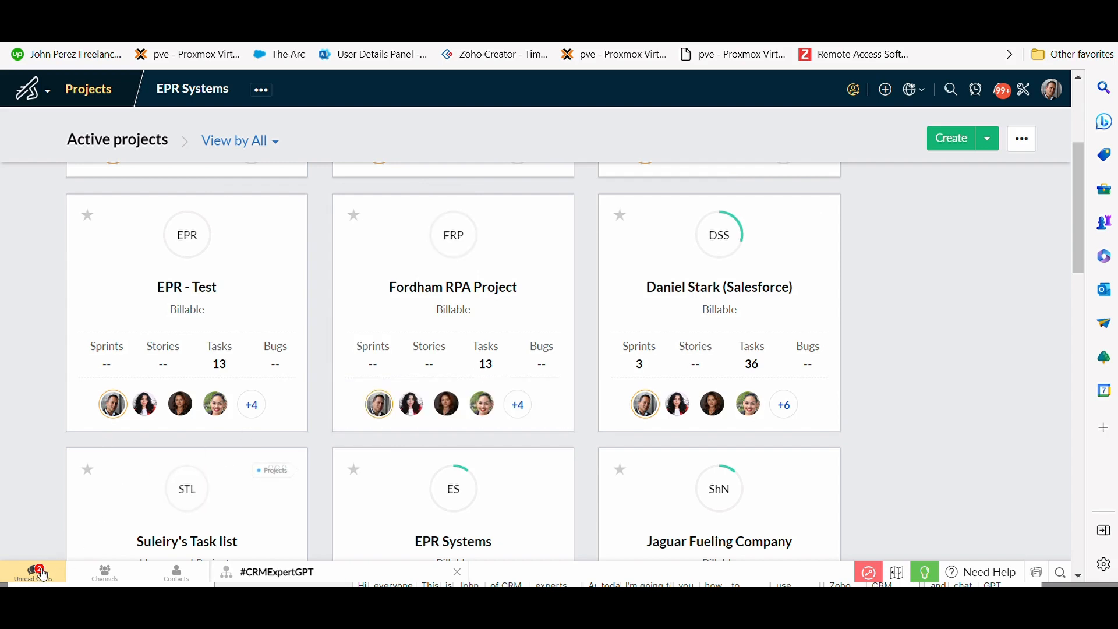
{"action": "mouse_move", "coordinate": [214, 566]}
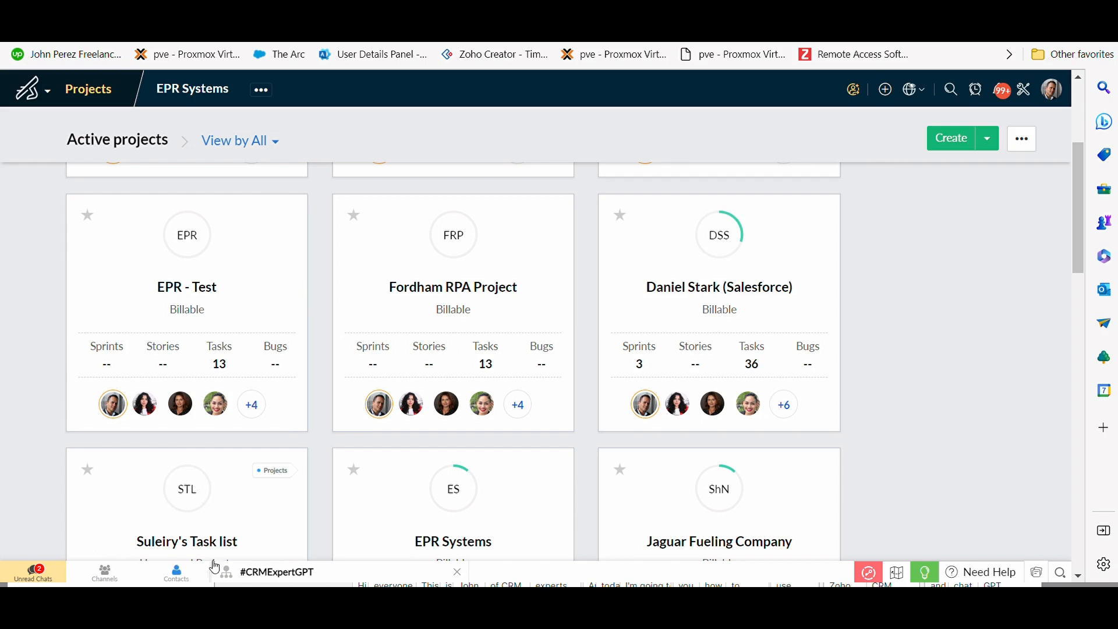